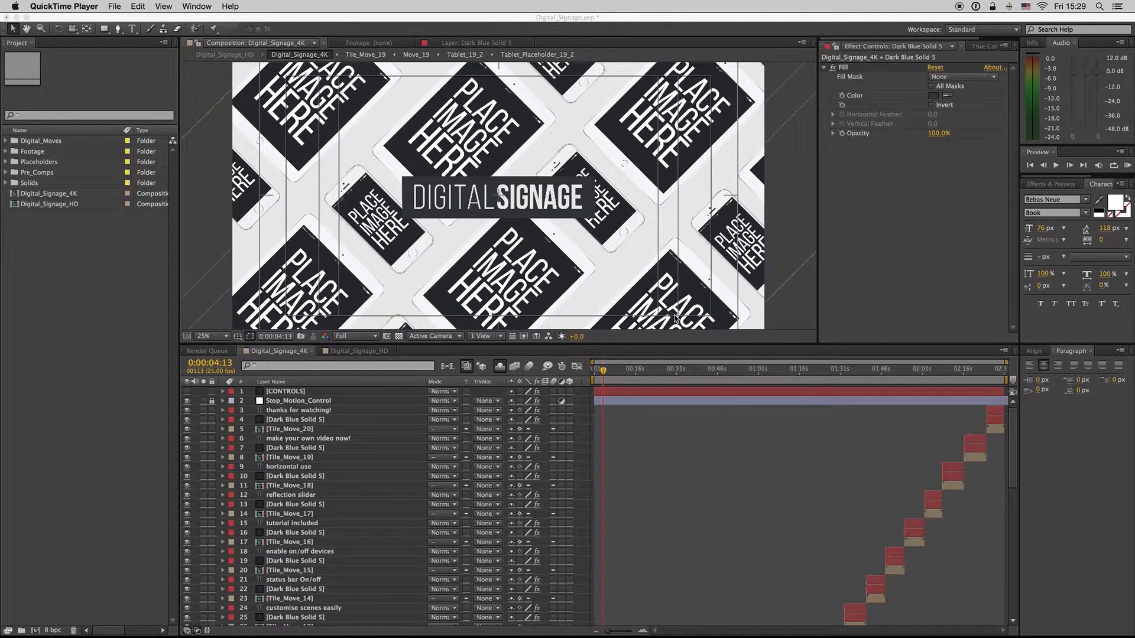
pyautogui.moveTo(594, 409)
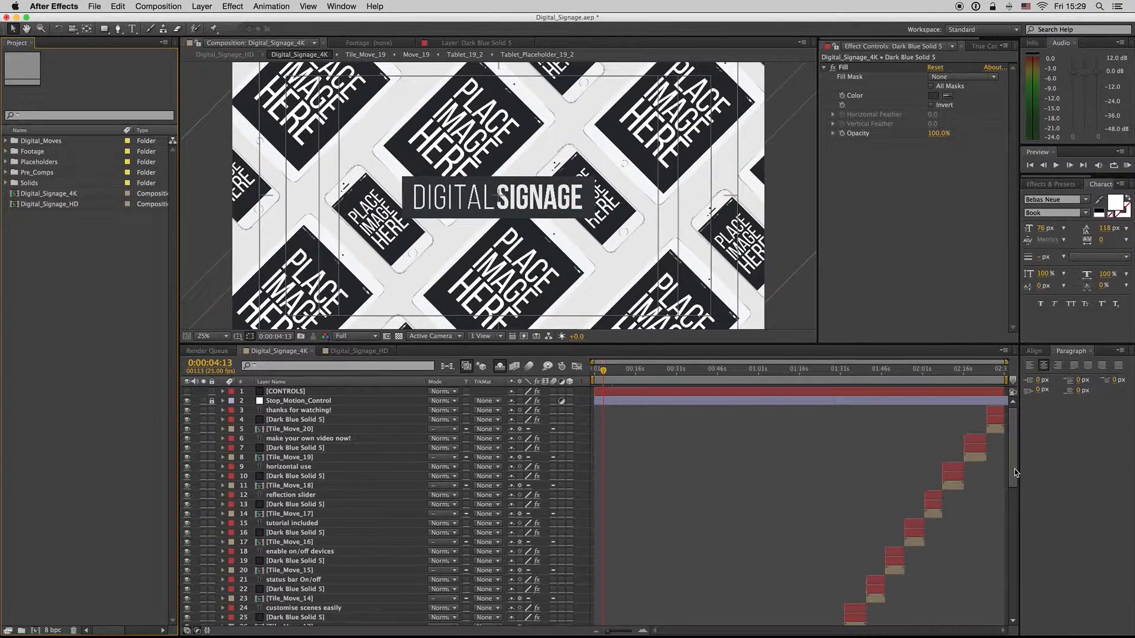
# Step: Scrub the 4K signage animation forward and back near its start
pyautogui.scroll(-3)
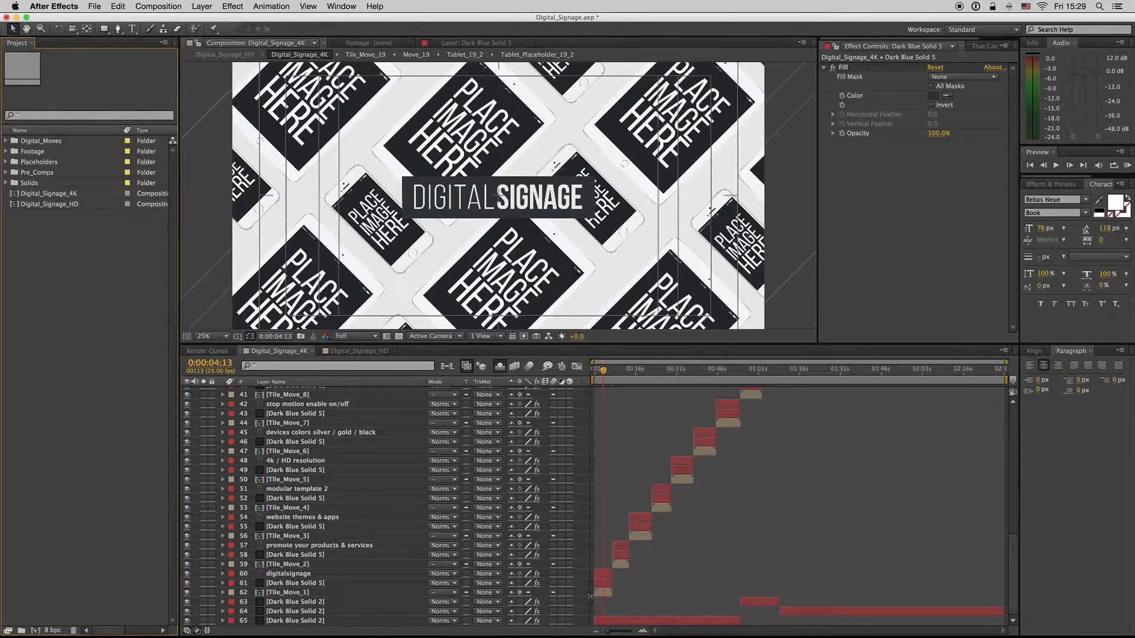
pyautogui.click(288, 592)
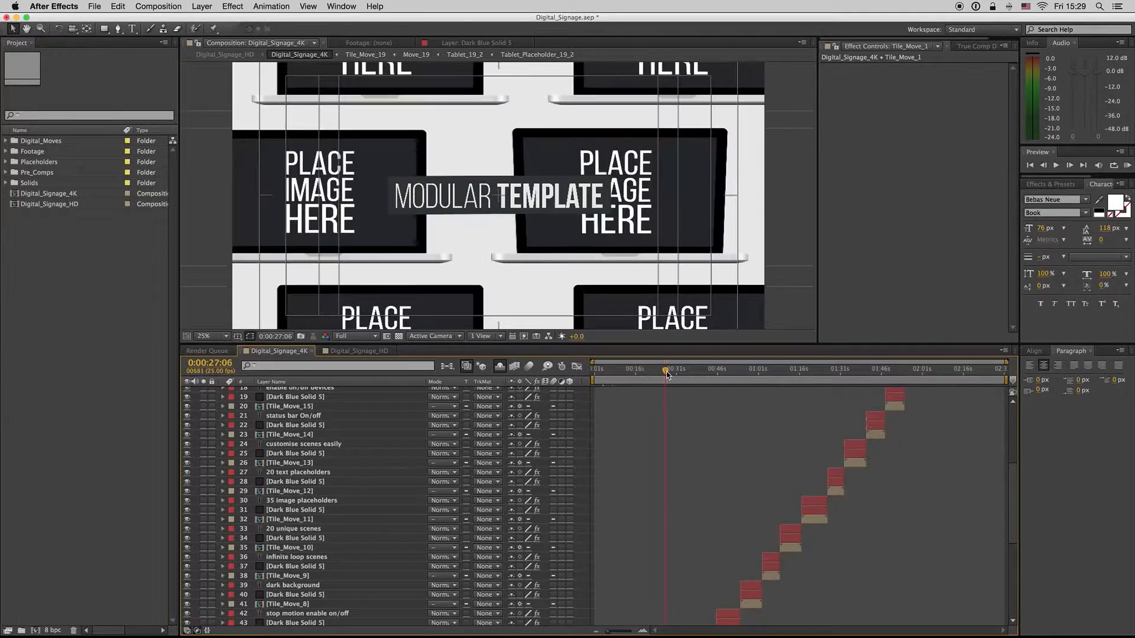
pyautogui.moveTo(664, 369); pyautogui.dragTo(601, 368)
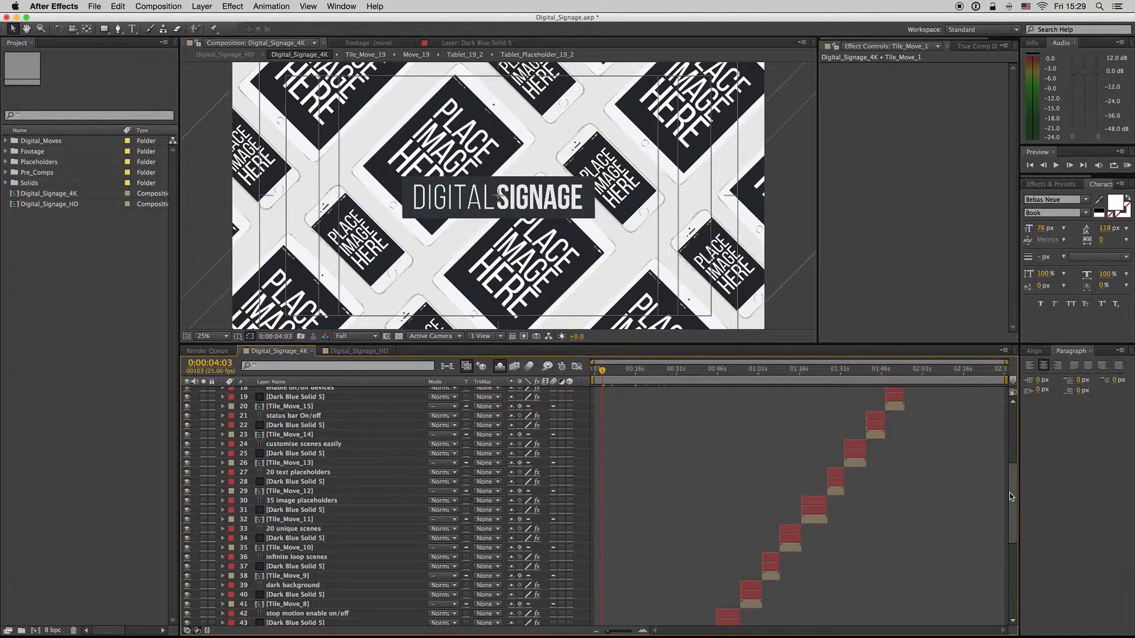
pyautogui.scroll(-3)
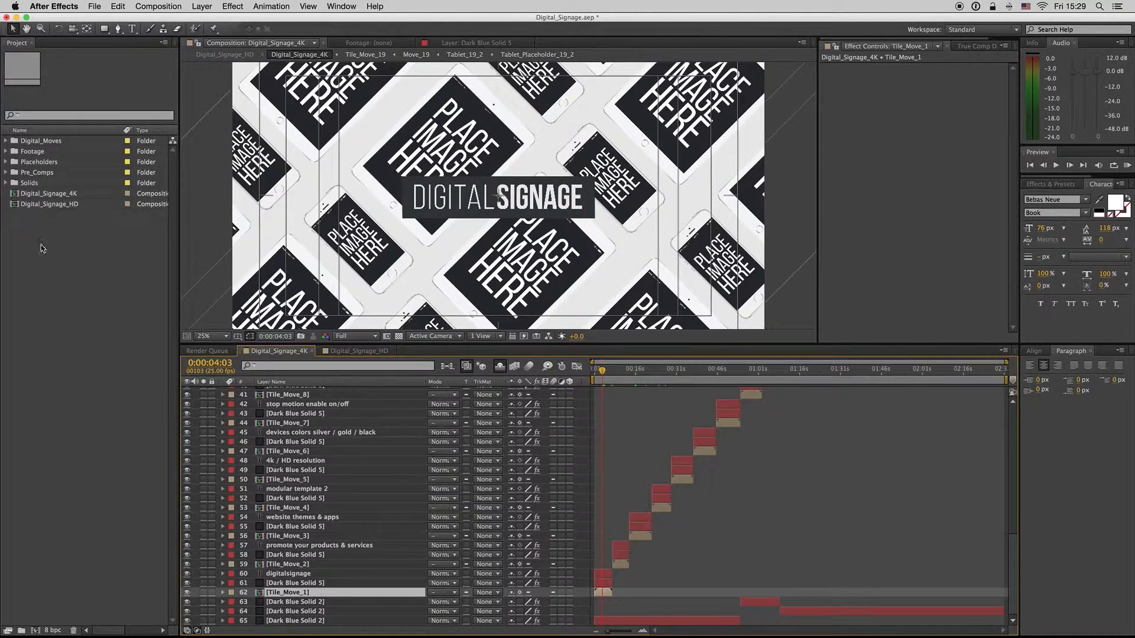
# Step: Expand the Placeholders folder to list the device placeholder comps and open Import File
pyautogui.click(6, 161)
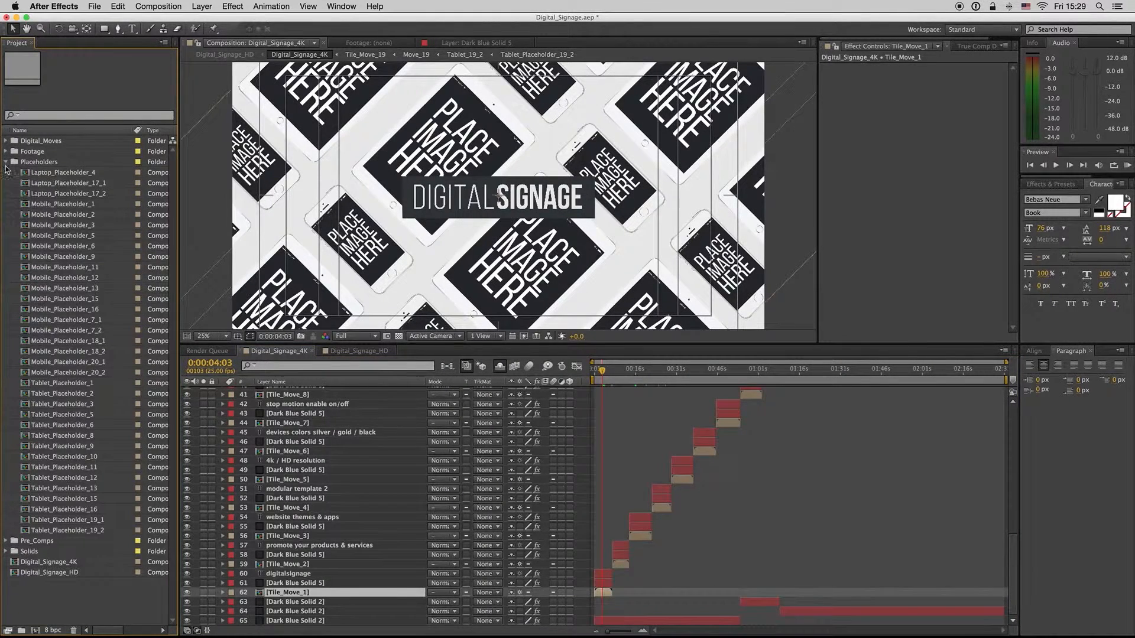
pyautogui.click(40, 162)
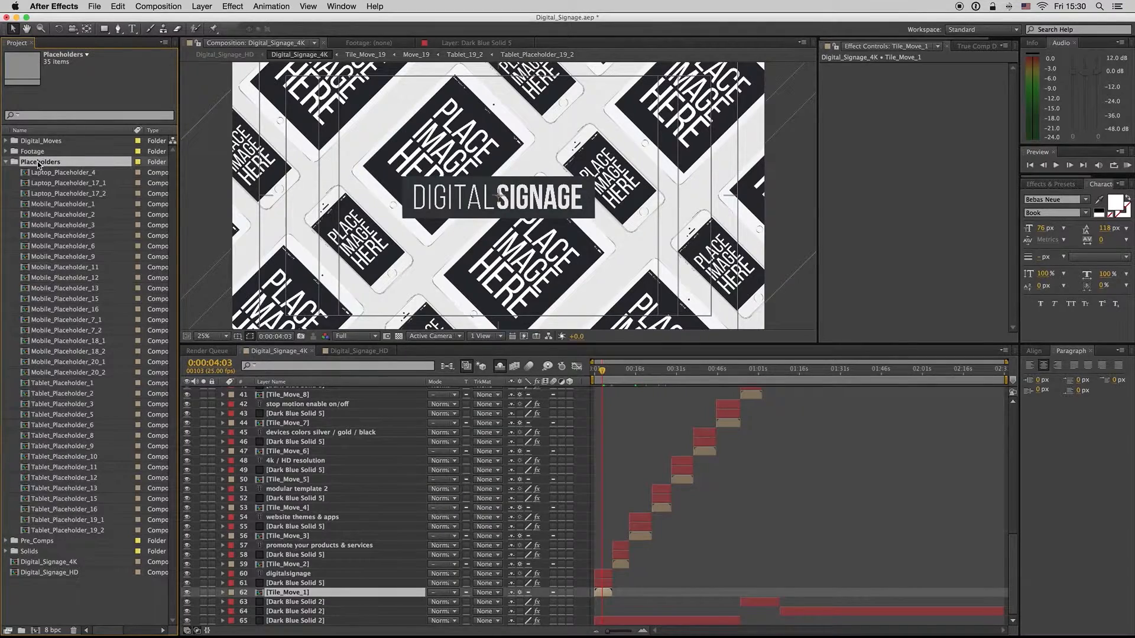
pyautogui.click(61, 172)
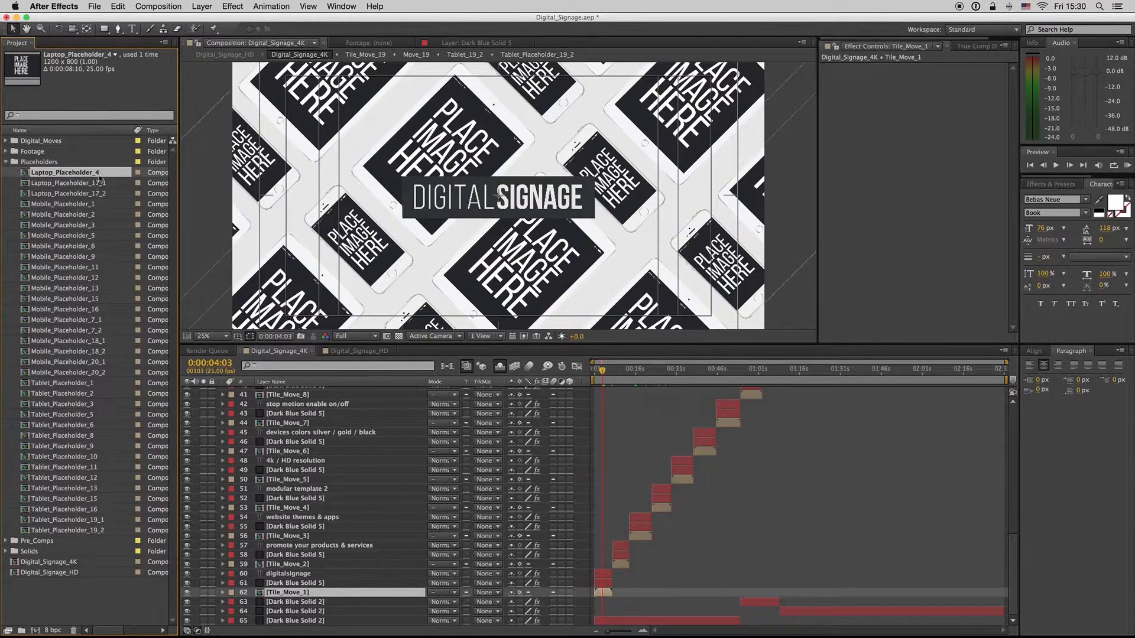
pyautogui.moveTo(567, 490)
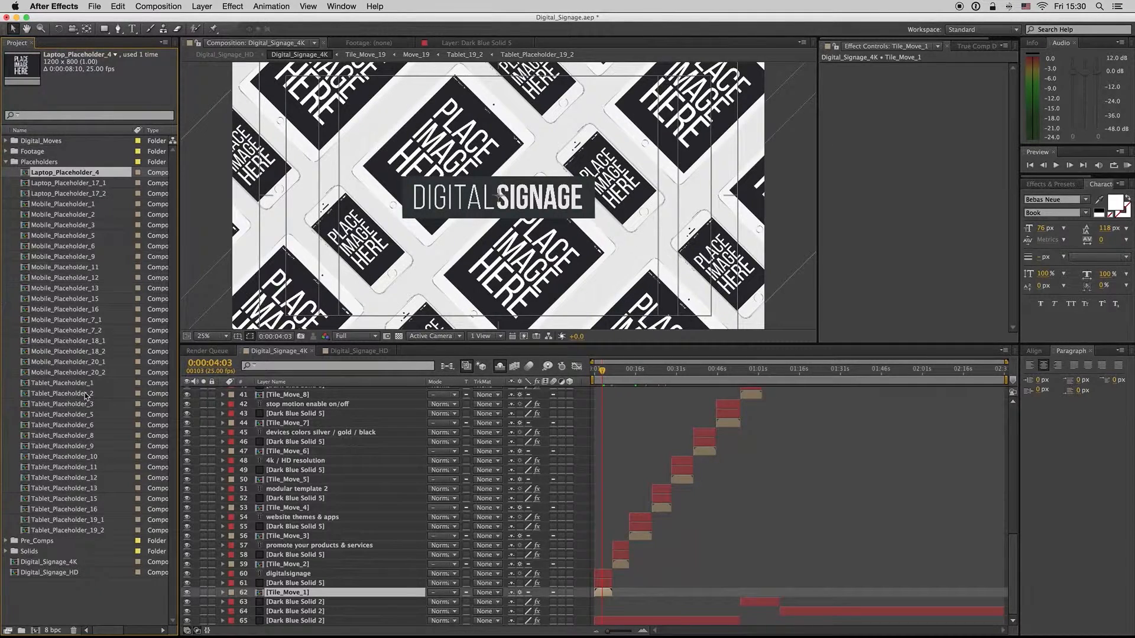
pyautogui.doubleClick(56, 383)
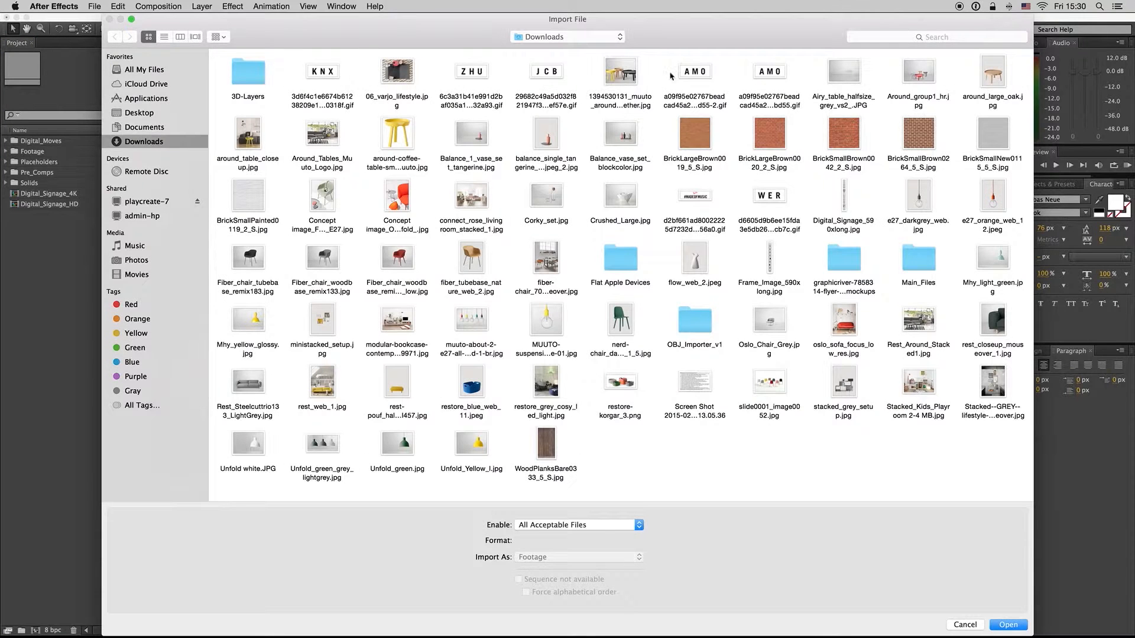
# Step: Import the three-chairs JPG into Tablet_Placeholder_1 and return to the Digital_Signage_4K timeline
pyautogui.click(1009, 625)
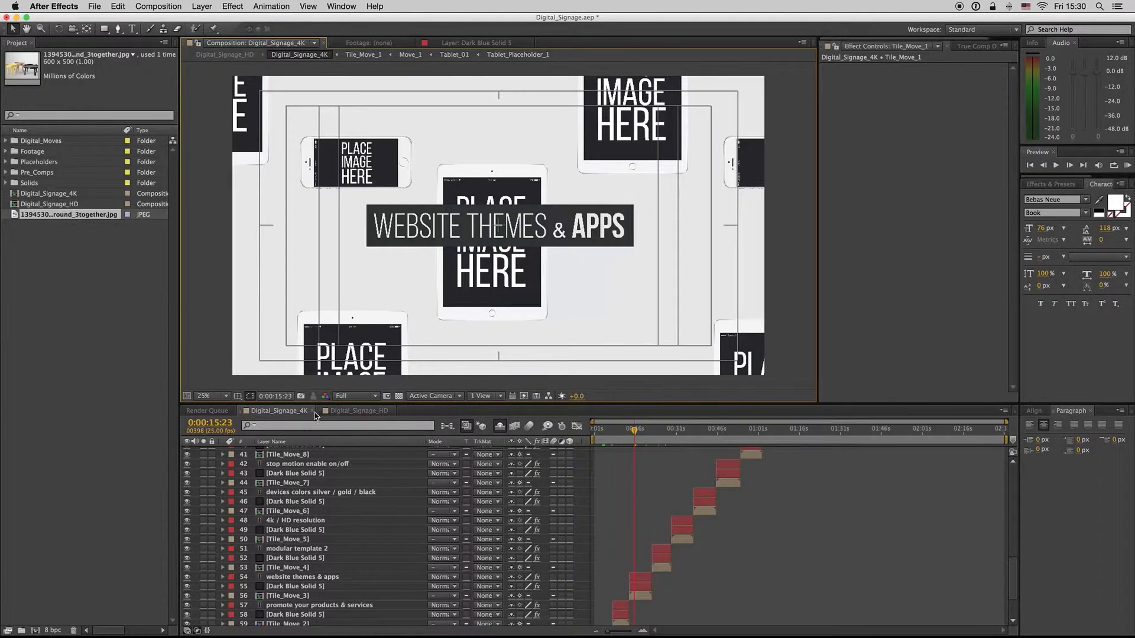
pyautogui.click(599, 430)
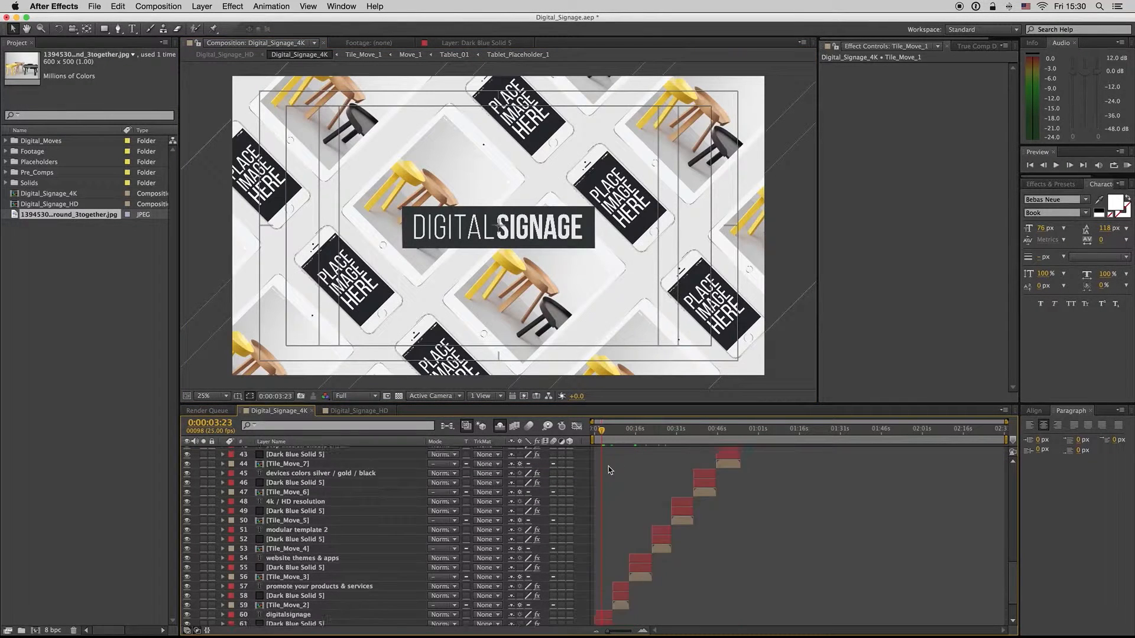
pyautogui.click(295, 583)
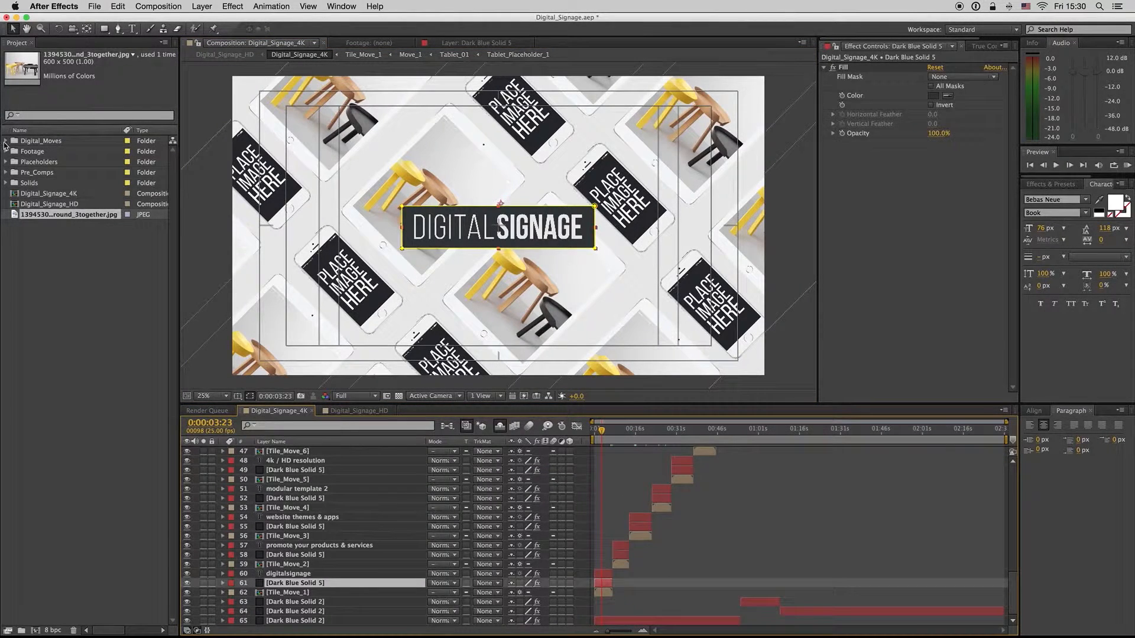
# Step: Import the muuto table chair JPG into the Mobile_Placeholder_1 composition
pyautogui.click(6, 161)
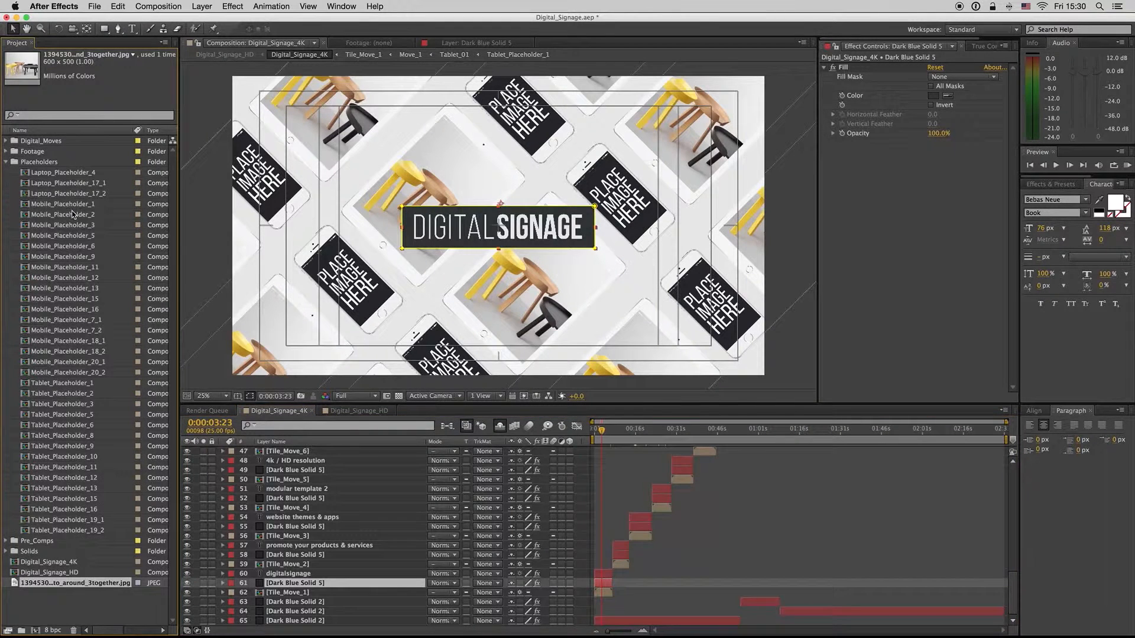
pyautogui.click(64, 204)
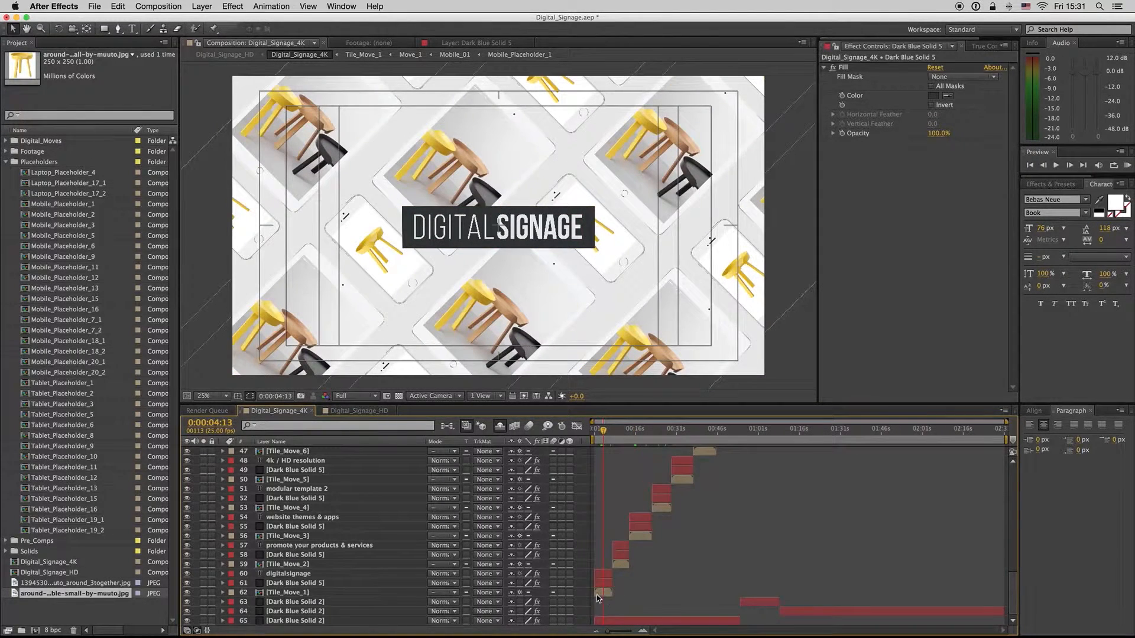
# Step: Reveal the Tile_Move_1 layer's source composition in the Project panel's Digital_Moves folder
pyautogui.click(288, 592)
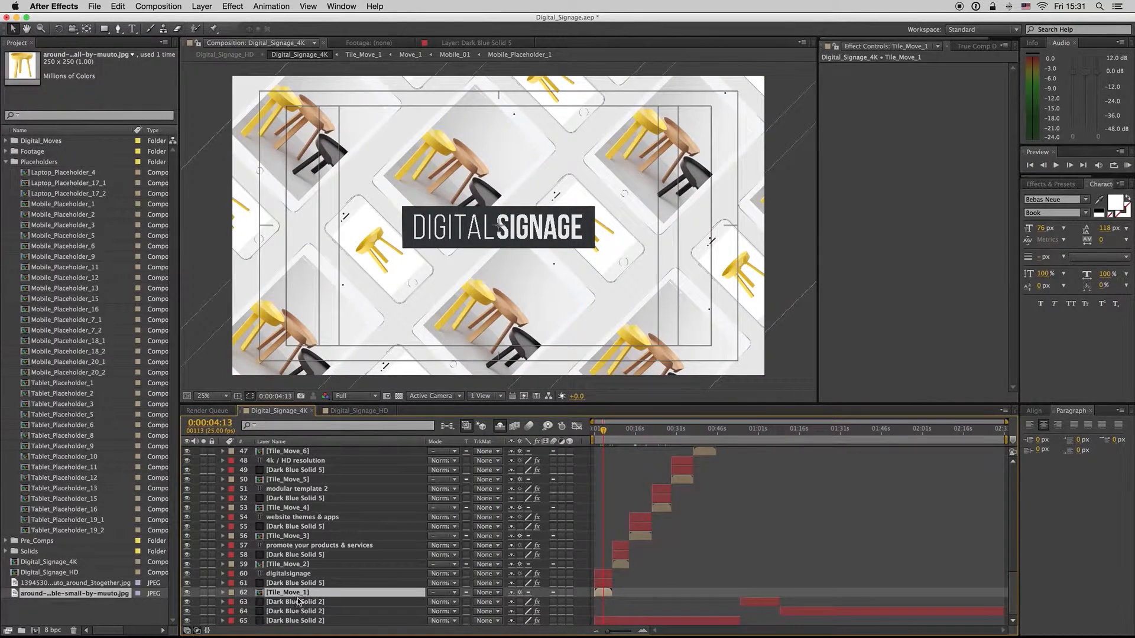
pyautogui.rightClick(288, 592)
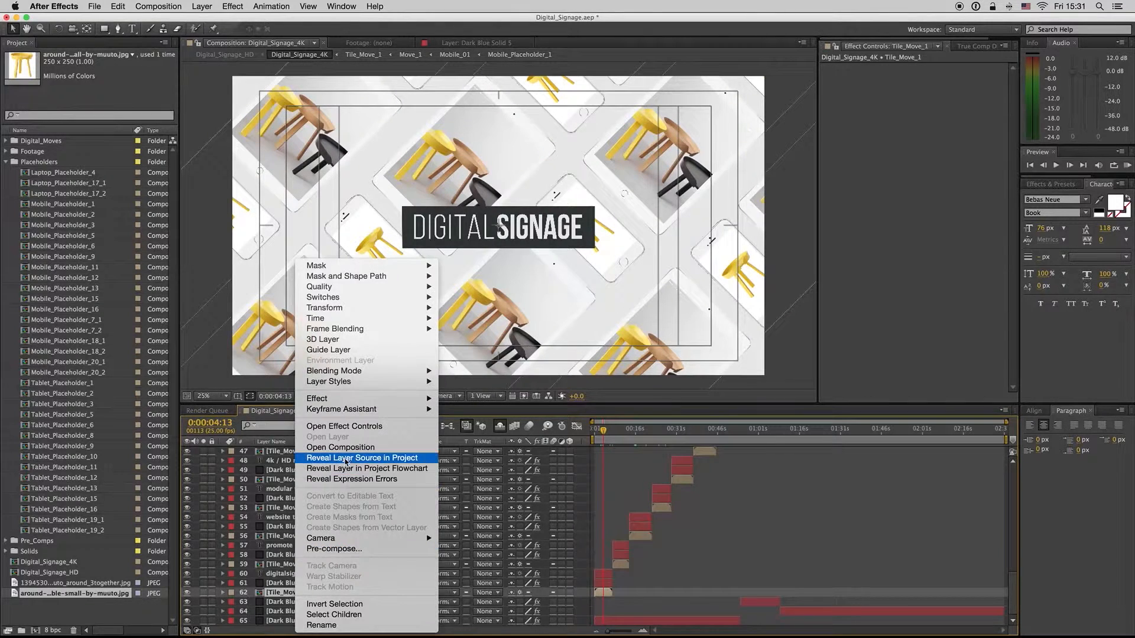
pyautogui.click(360, 458)
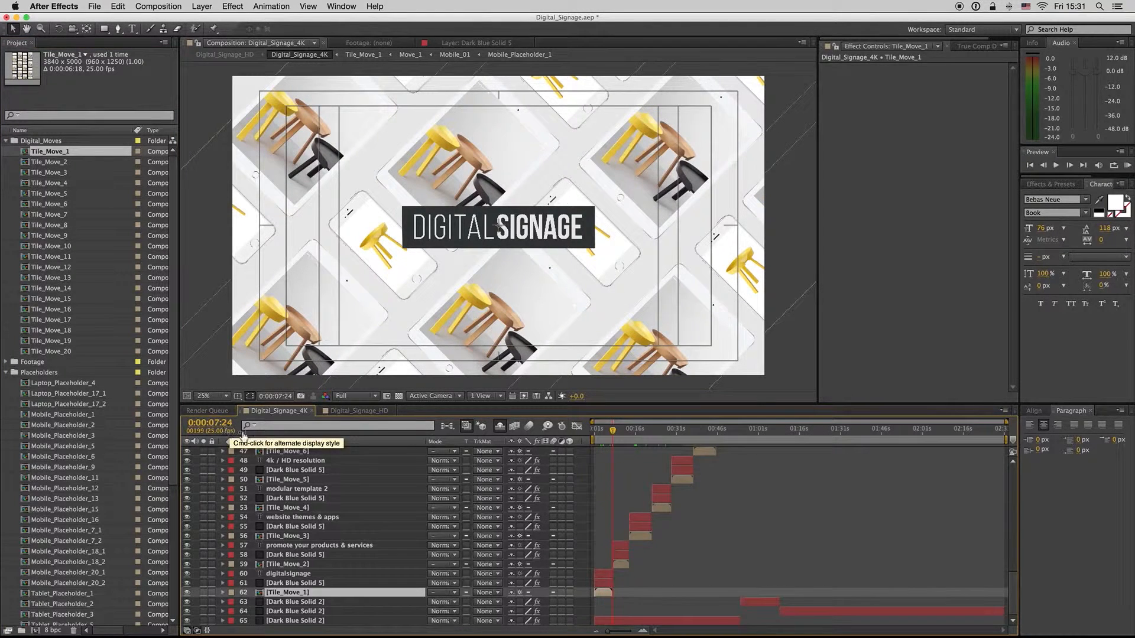
pyautogui.moveTo(613, 428); pyautogui.dragTo(603, 428)
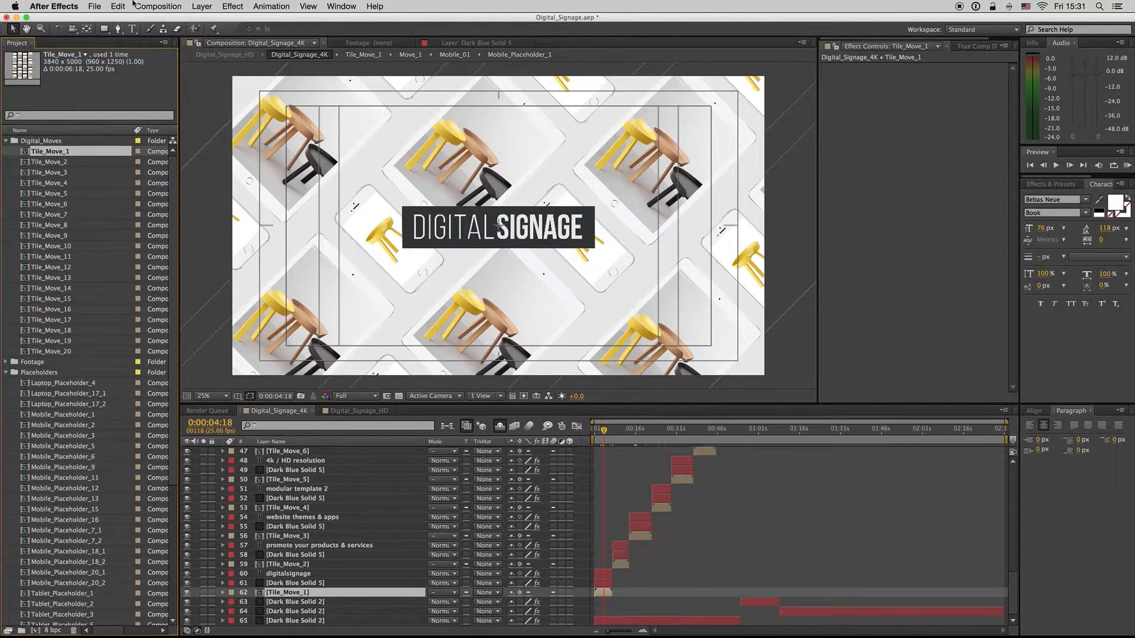
pyautogui.click(158, 7)
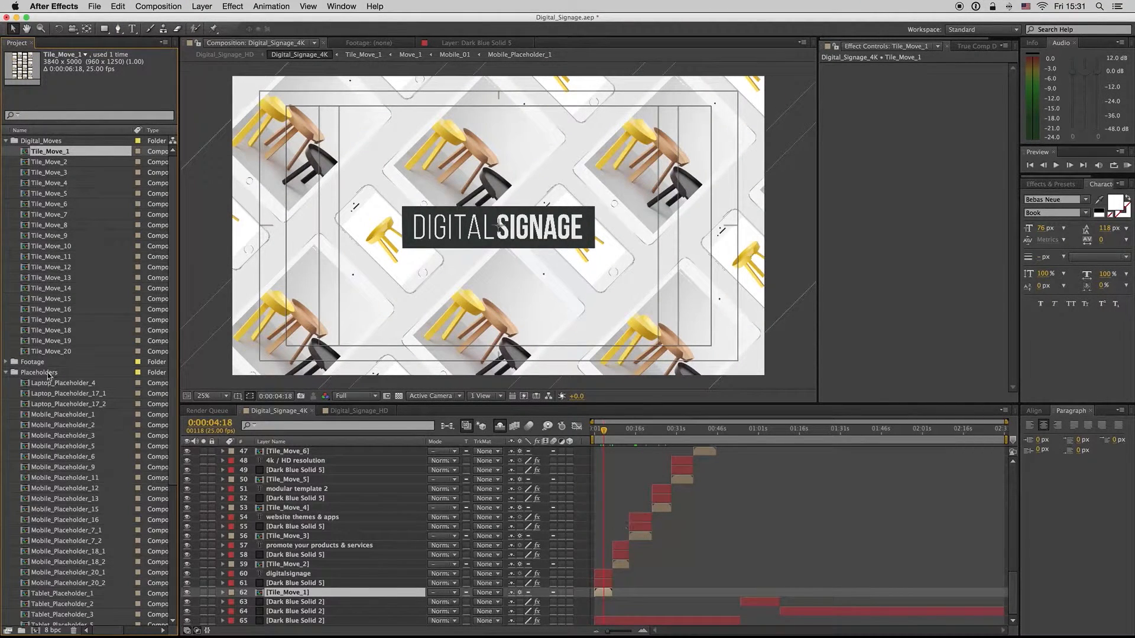
pyautogui.click(6, 372)
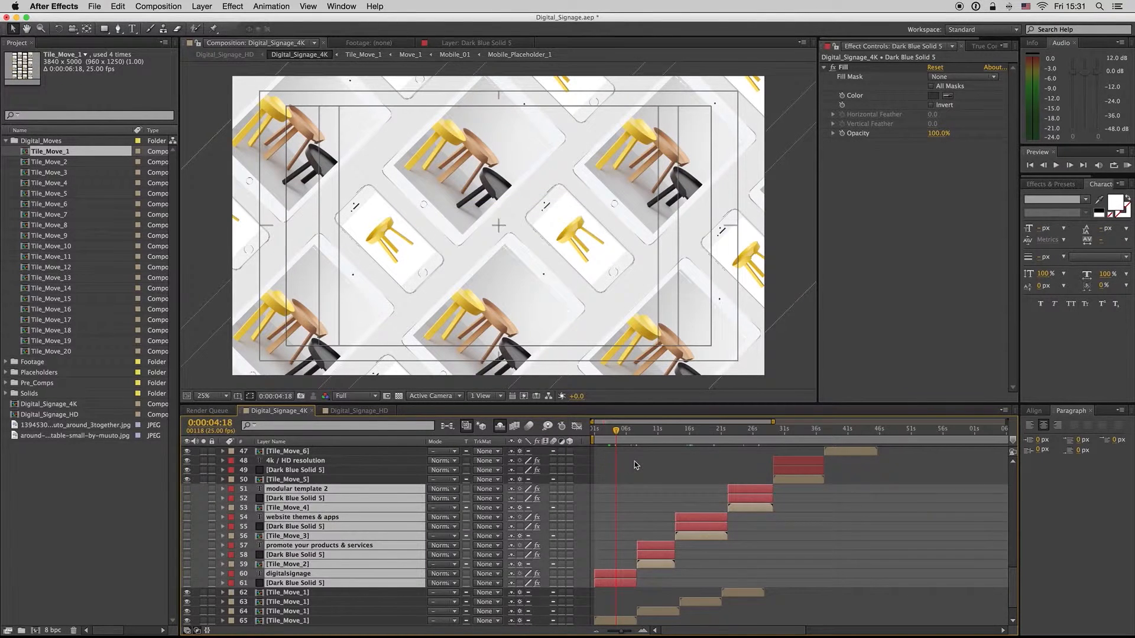
pyautogui.click(647, 436)
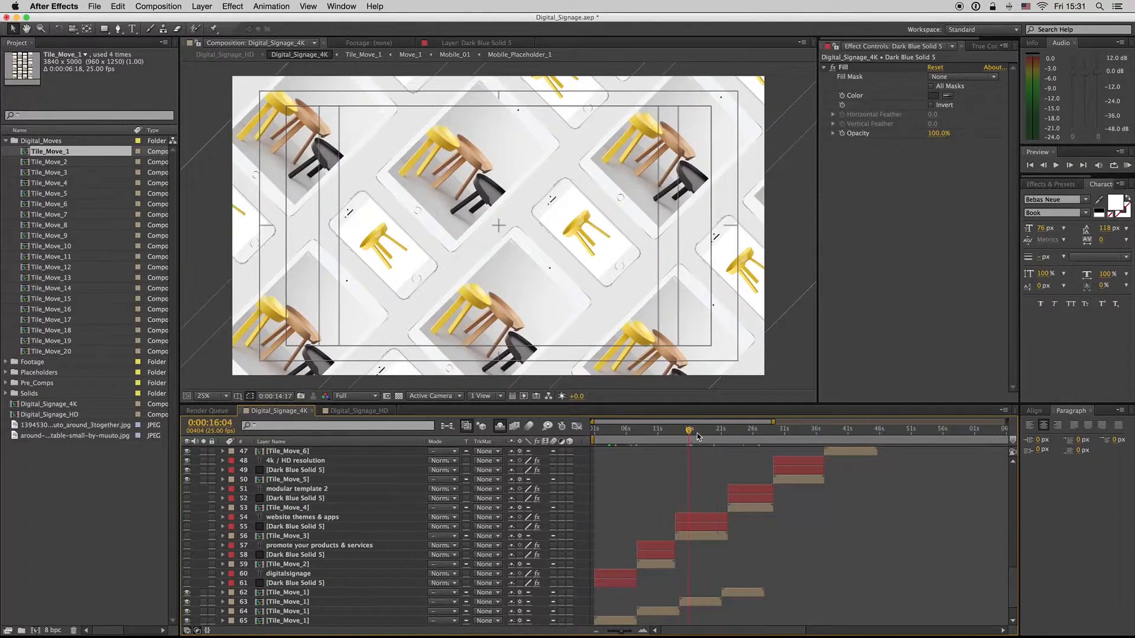
pyautogui.click(759, 430)
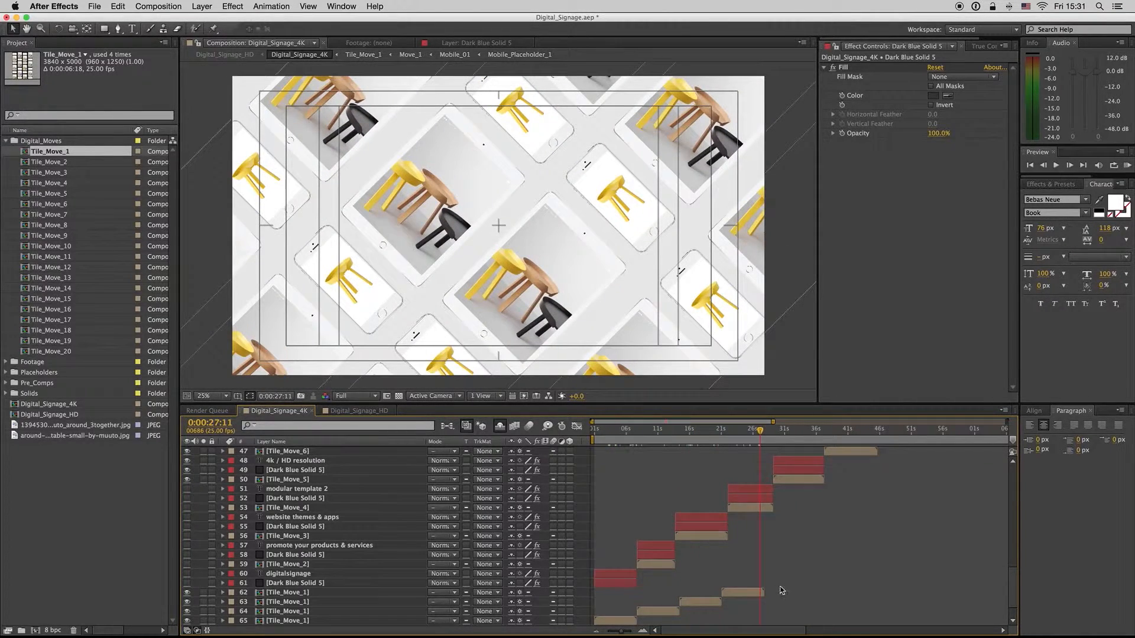
pyautogui.scroll(-3)
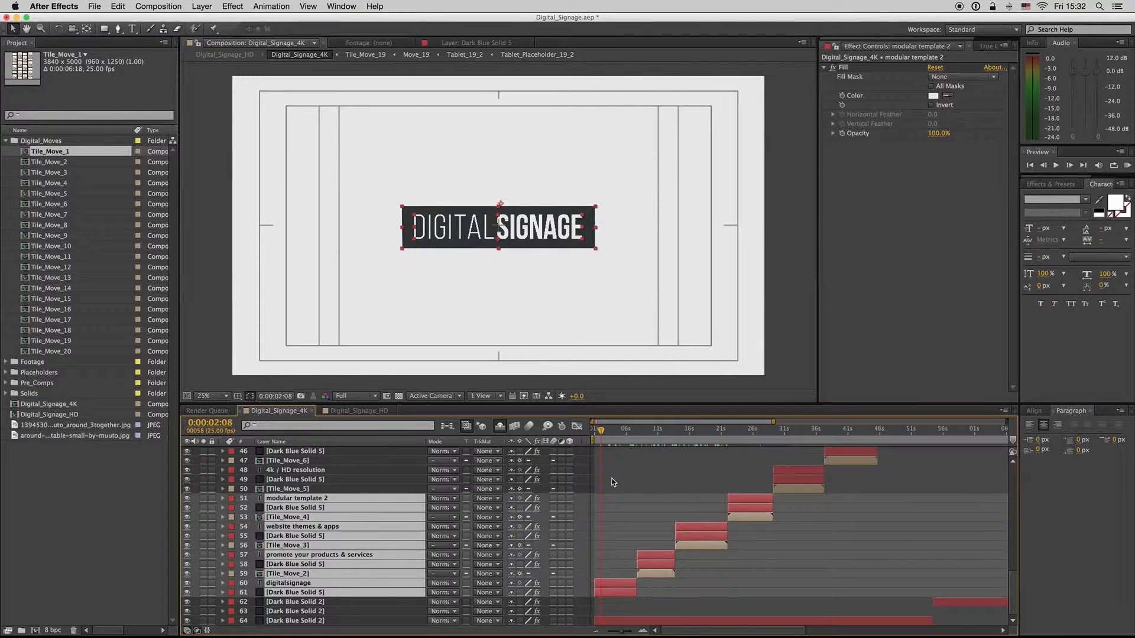
# Step: Preview the signage sequence and scroll the 4K timeline up to the CONTROLS layer
pyautogui.click(288, 583)
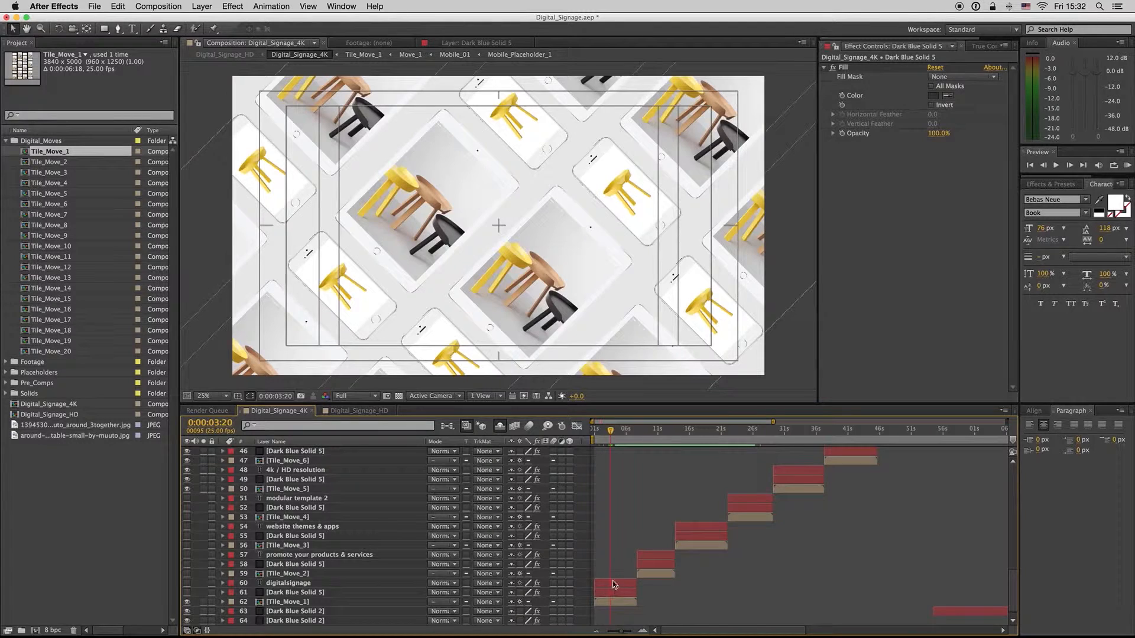
pyautogui.click(289, 583)
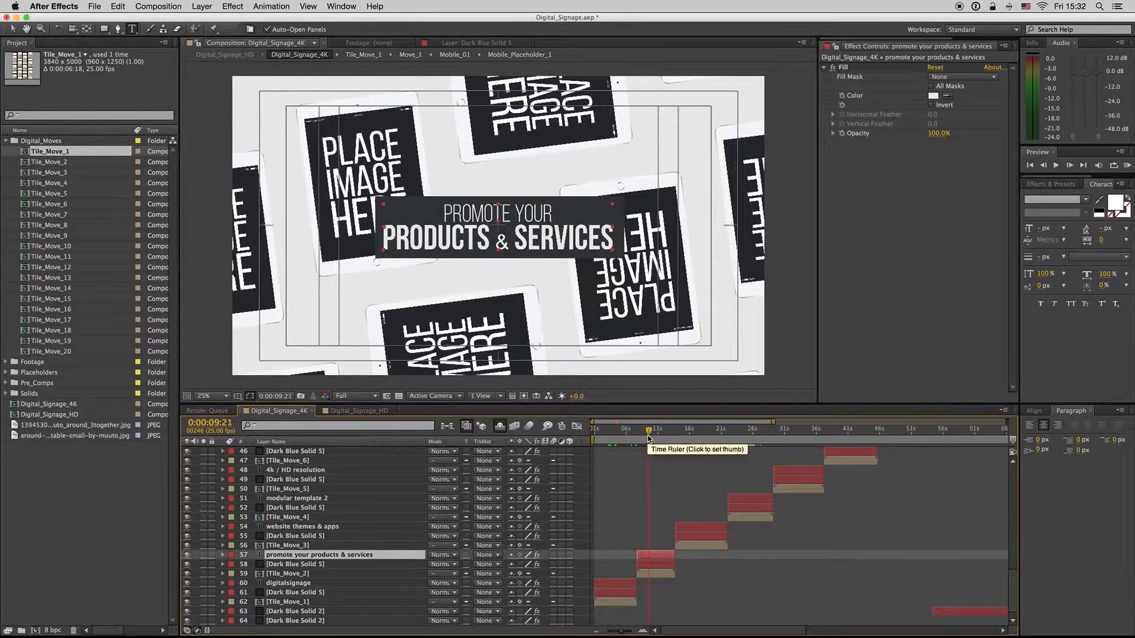
pyautogui.click(620, 429)
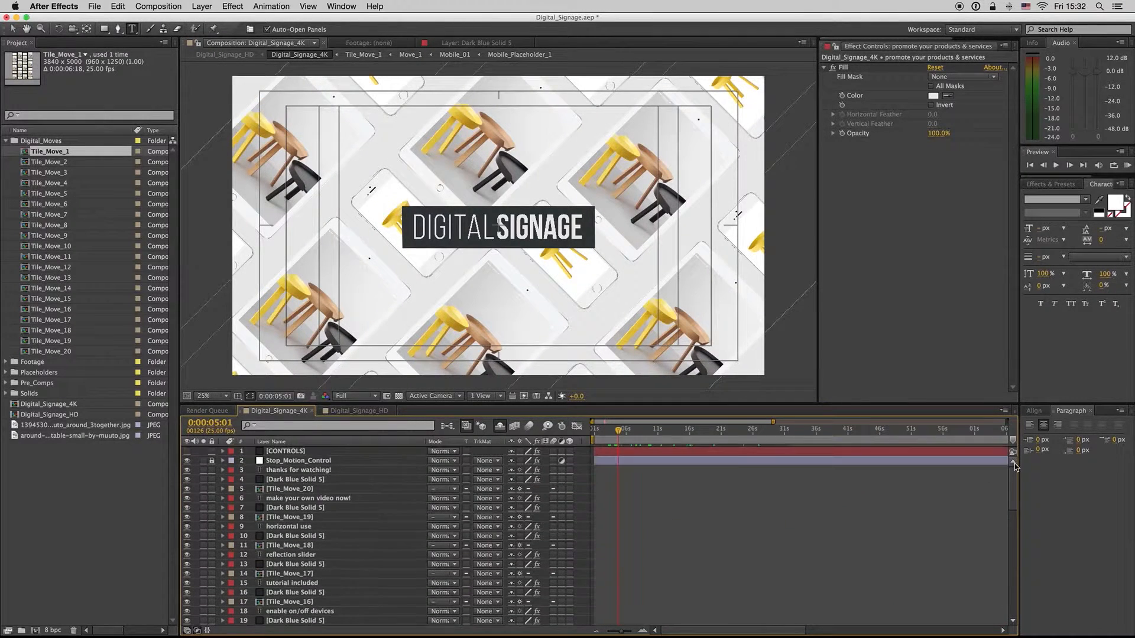
pyautogui.click(293, 451)
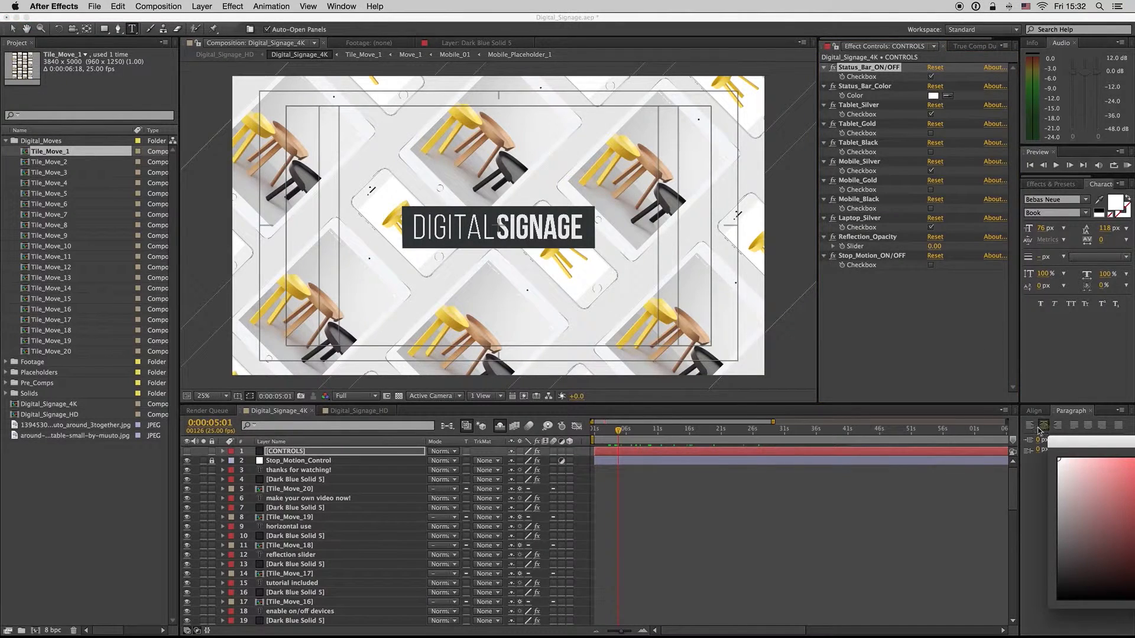
# Step: Set the CONTROLS layer's Status_Bar_Color to black (000000)
pyautogui.click(932, 95)
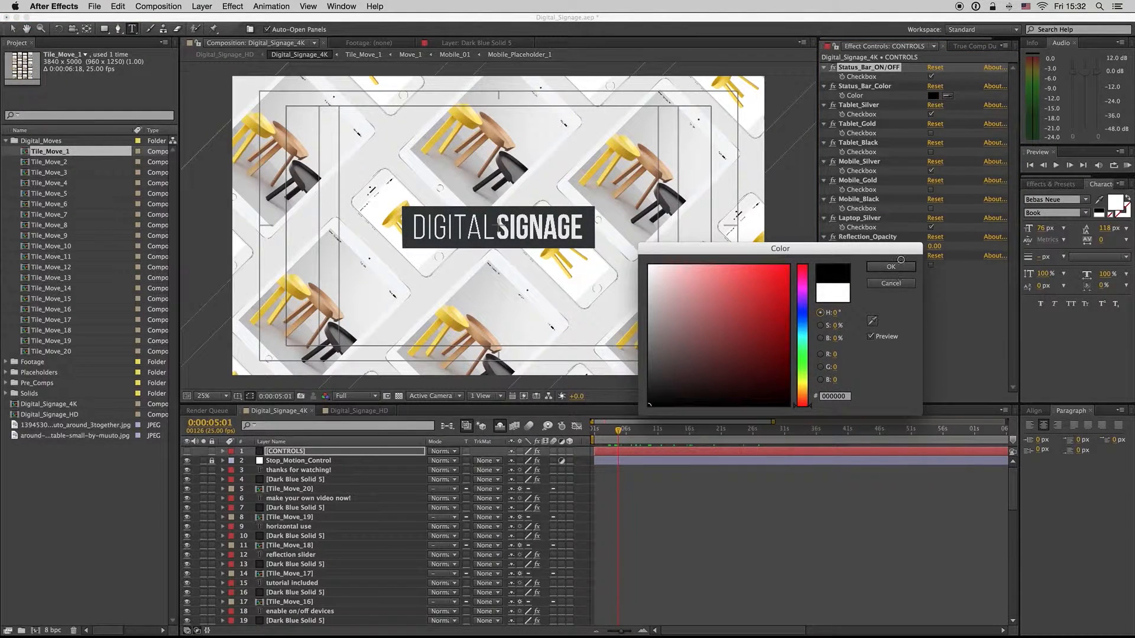
pyautogui.click(891, 267)
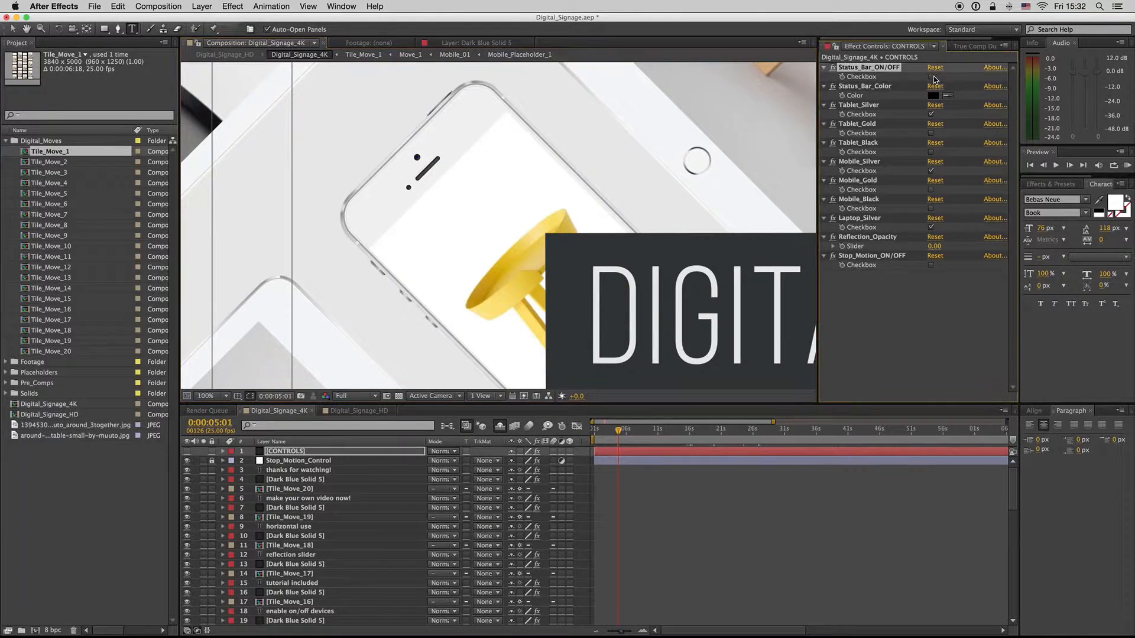
# Step: Zoom the viewer to 25%, switch devices to gold, and turn off the laptop device frames
pyautogui.click(207, 396)
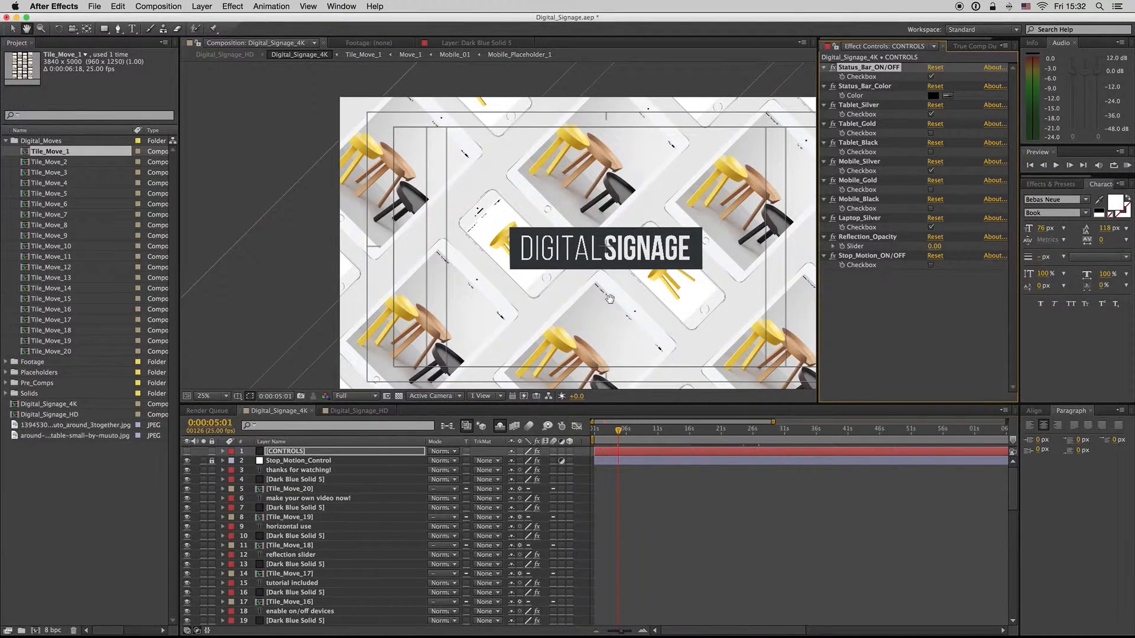
pyautogui.click(359, 411)
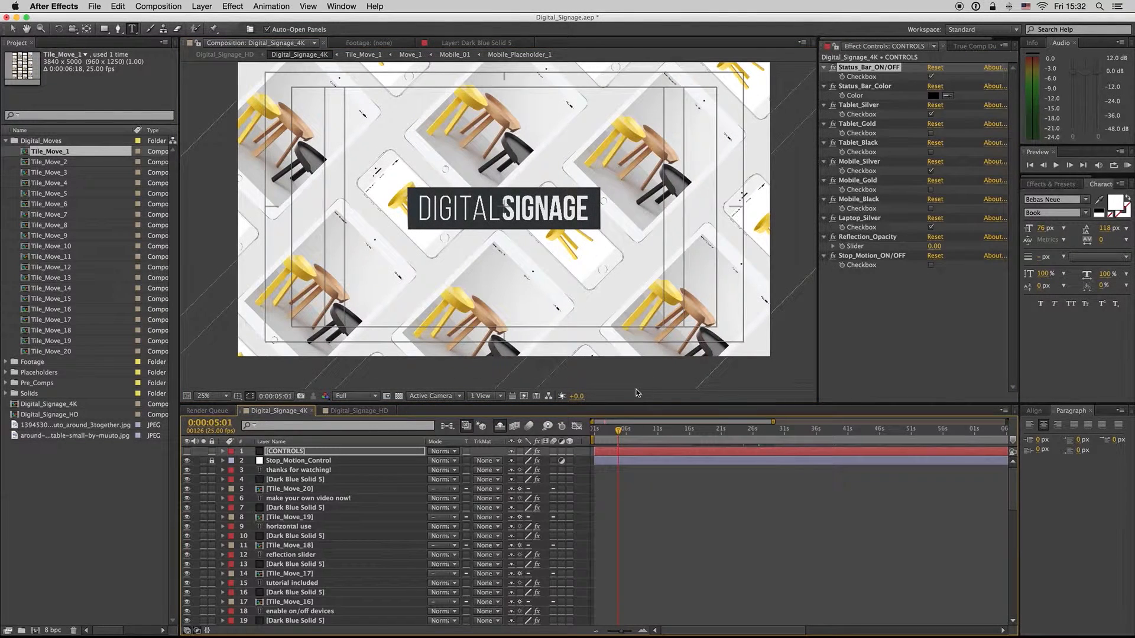
pyautogui.click(850, 114)
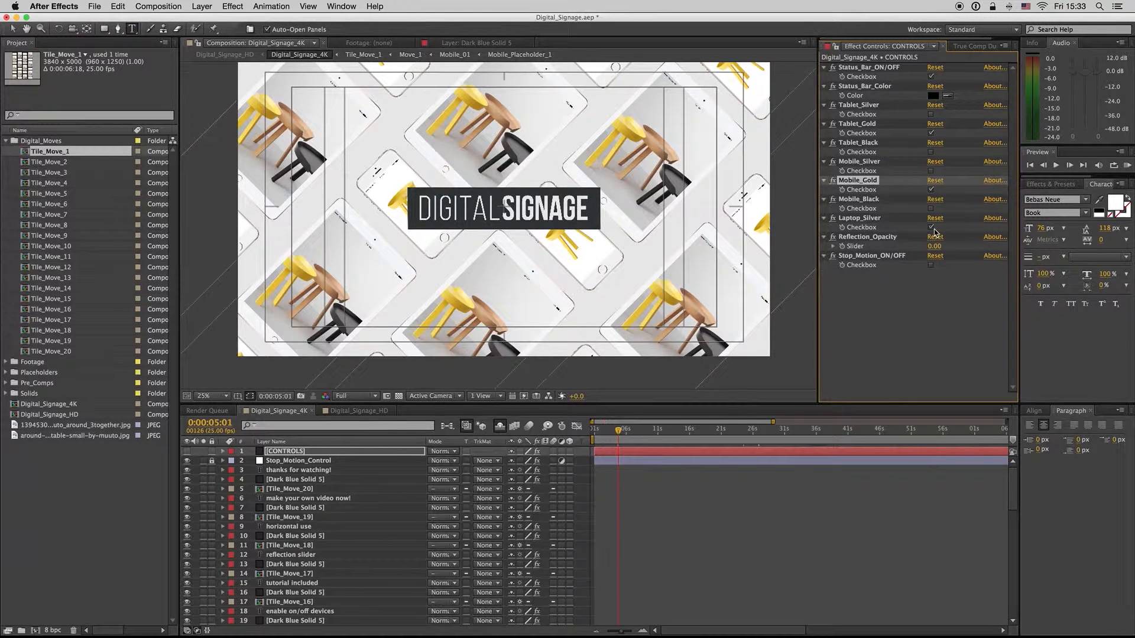
pyautogui.click(934, 246)
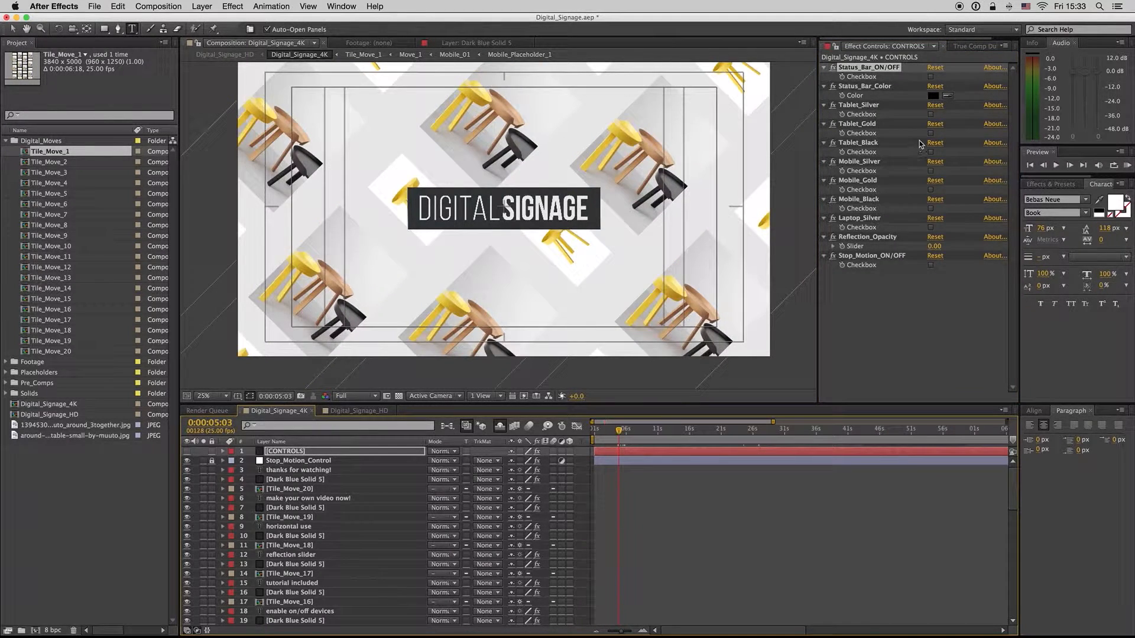
# Step: Re-enable the silver device frames and move the time indicator later in the animation
pyautogui.click(931, 114)
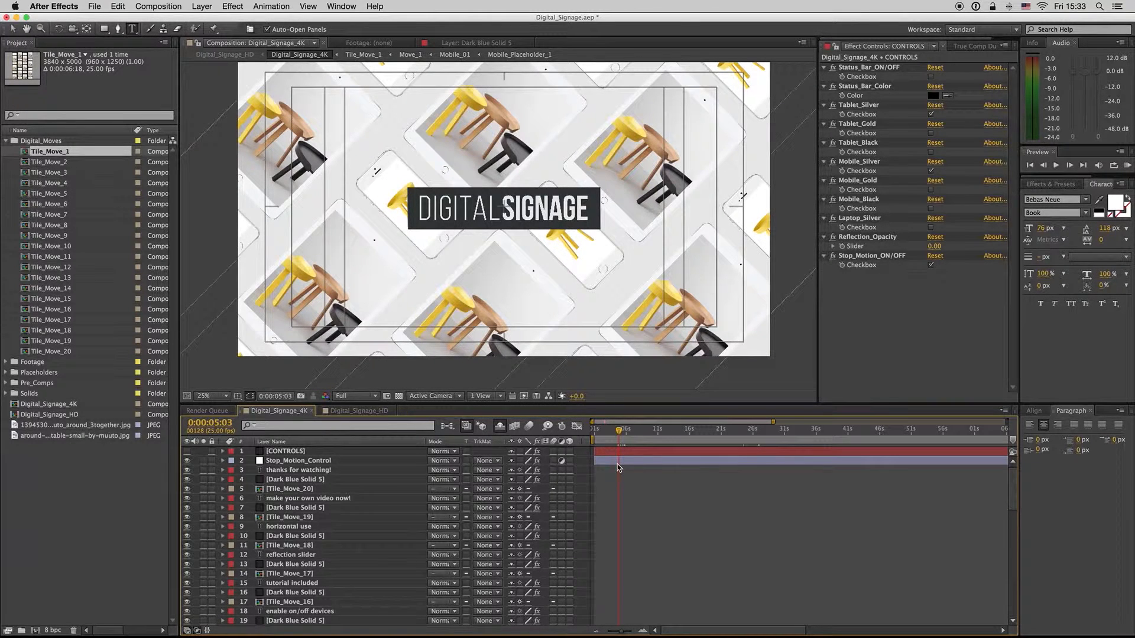
pyautogui.click(298, 461)
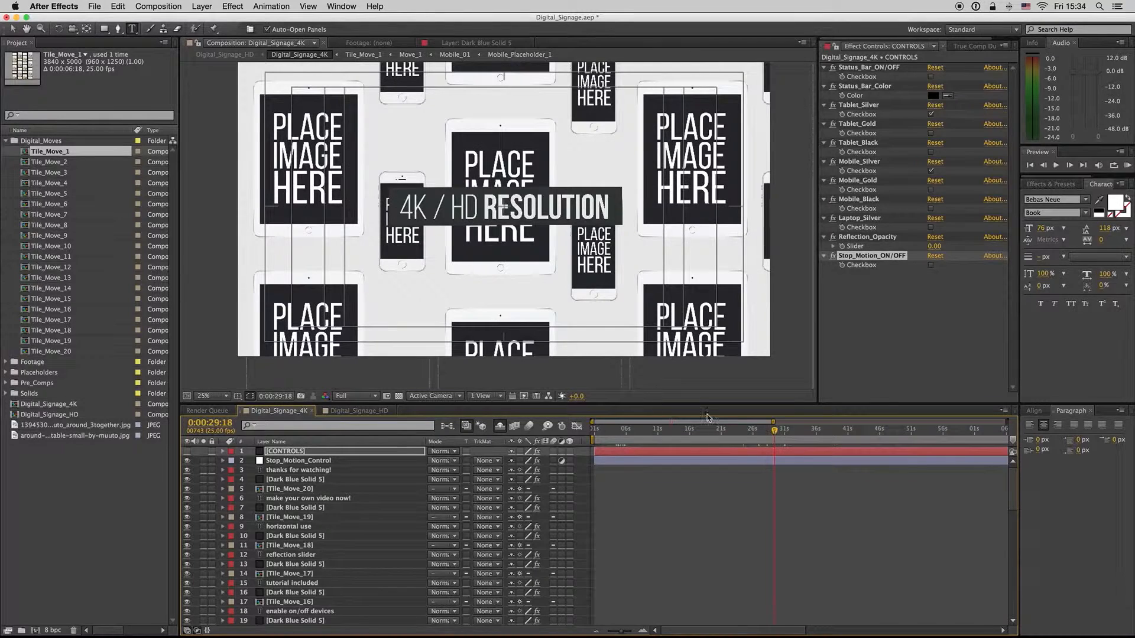
# Step: Scrub further through the 4K animation to preview it
pyautogui.moveTo(773, 427); pyautogui.dragTo(762, 426)
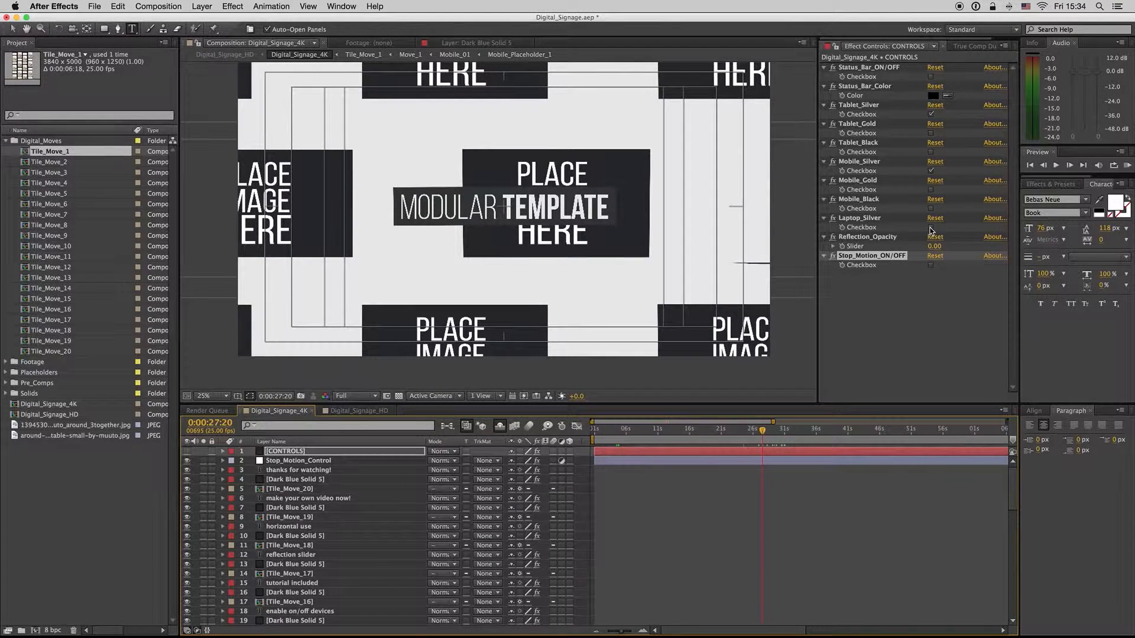
pyautogui.click(931, 227)
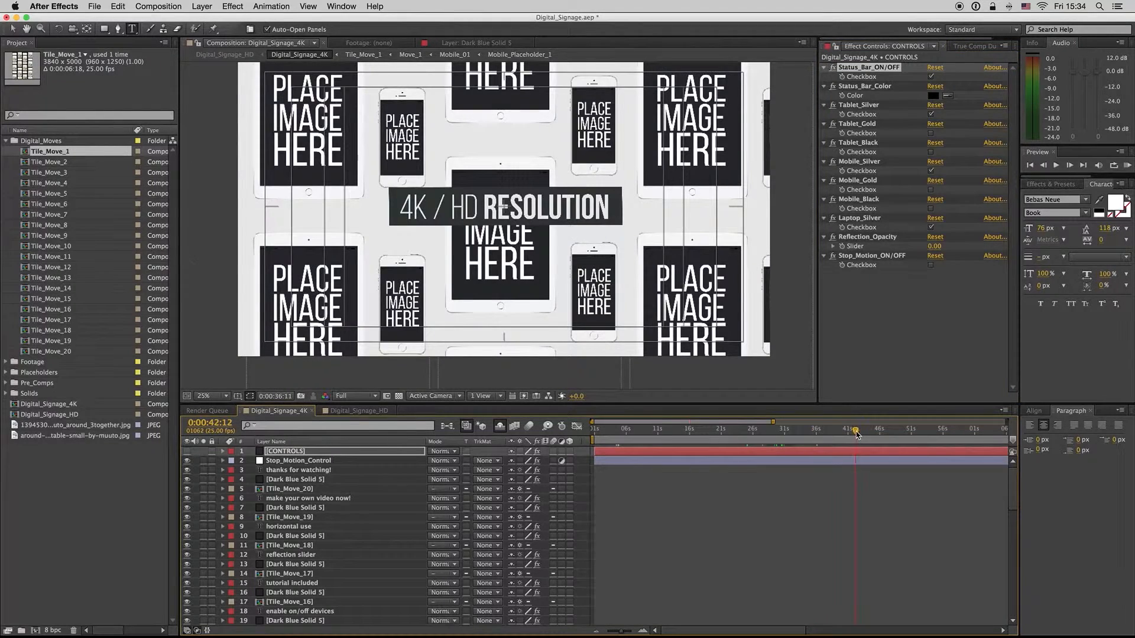
pyautogui.click(905, 429)
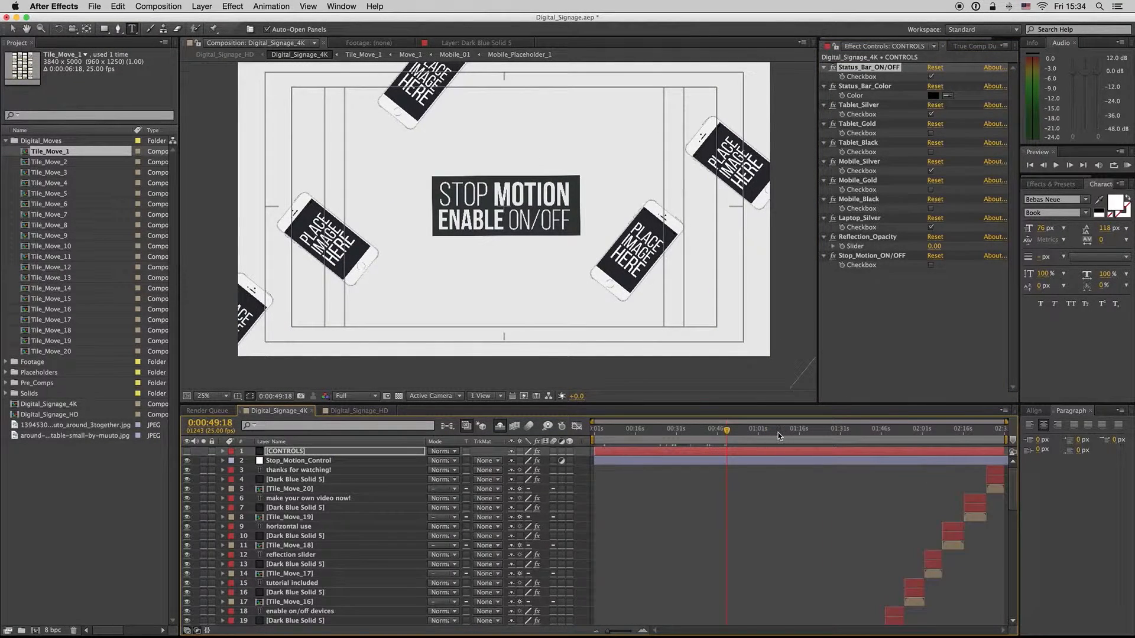
# Step: Add the Digital_Signage_HD composition to the render queue
pyautogui.click(358, 411)
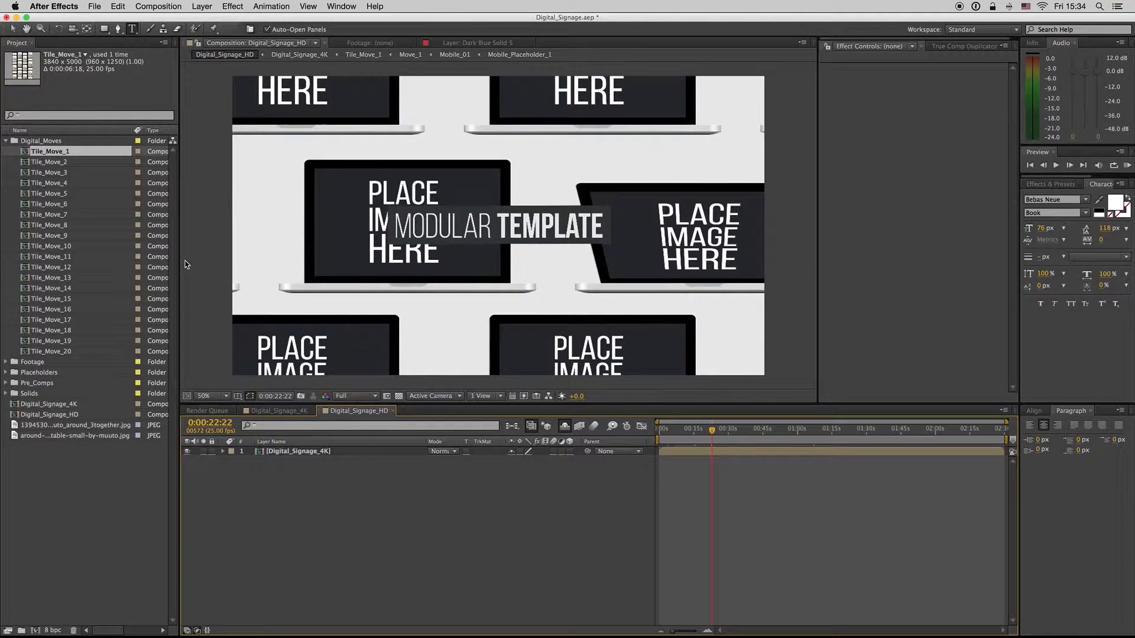
pyautogui.click(157, 6)
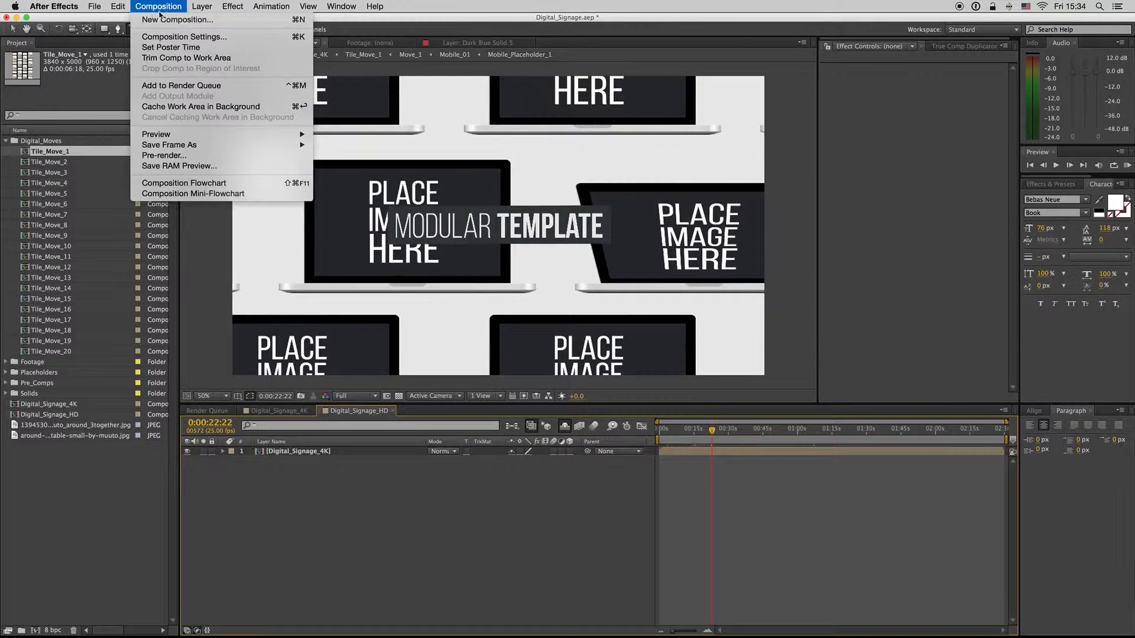
pyautogui.click(181, 85)
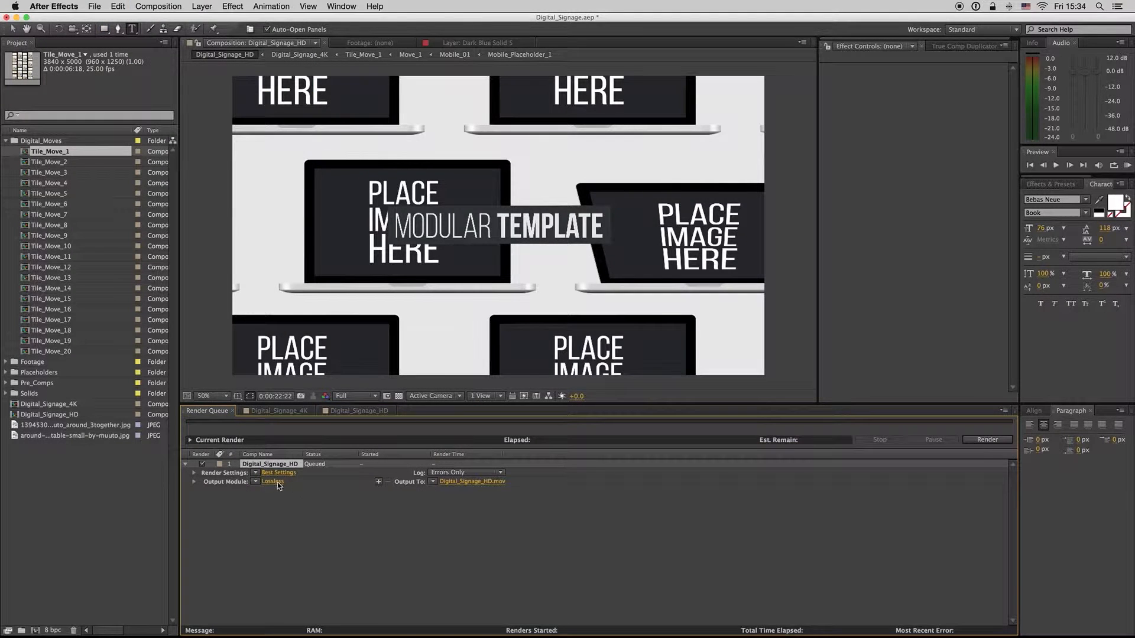
# Step: Set the HD render's output module to H.264 format and codec, writing Digital_Signage_HD.mp4
pyautogui.click(587, 230)
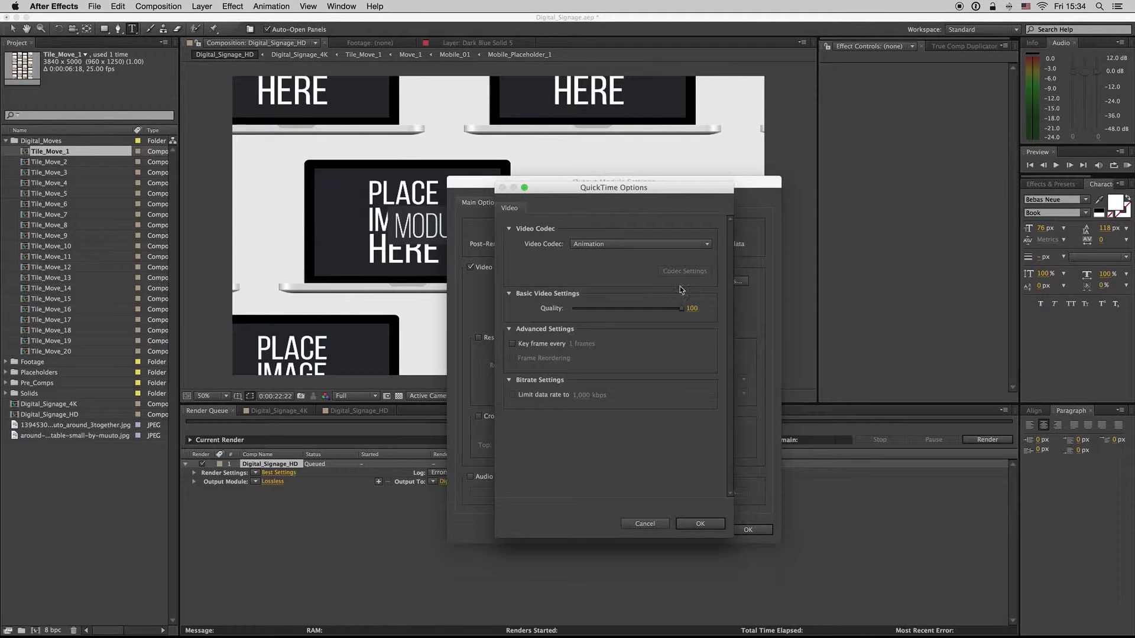
pyautogui.click(641, 244)
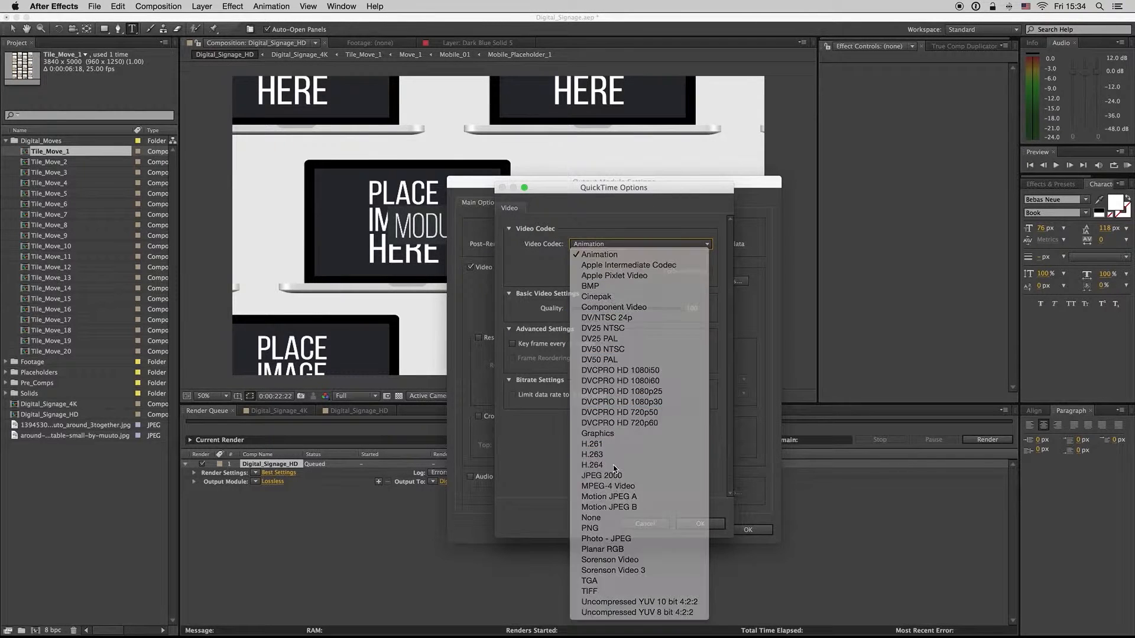
pyautogui.click(592, 464)
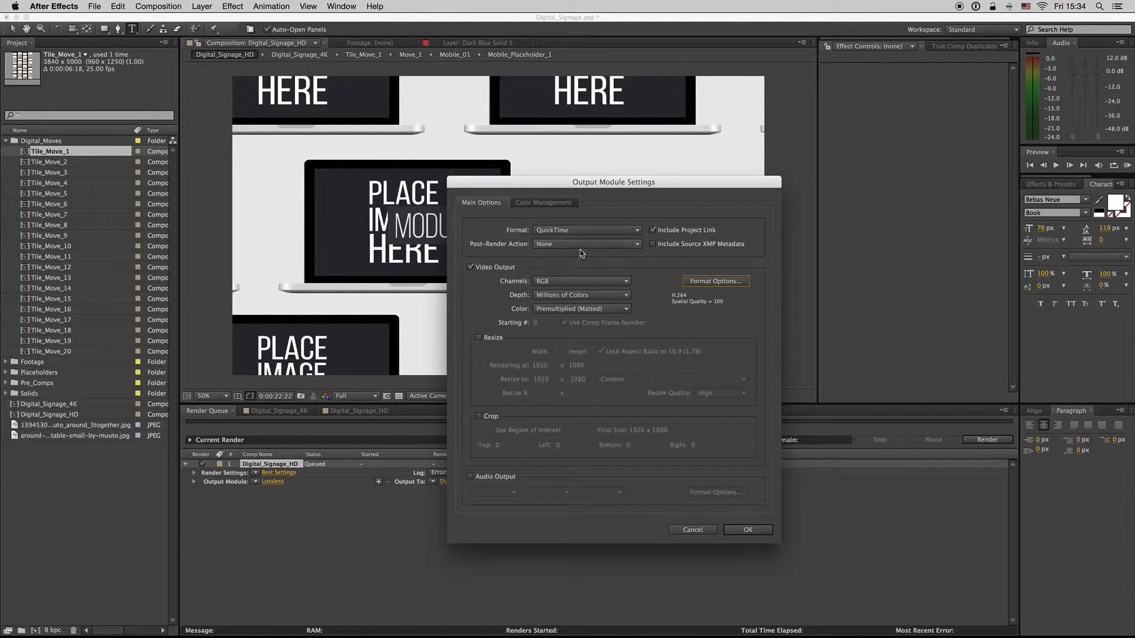
pyautogui.click(587, 230)
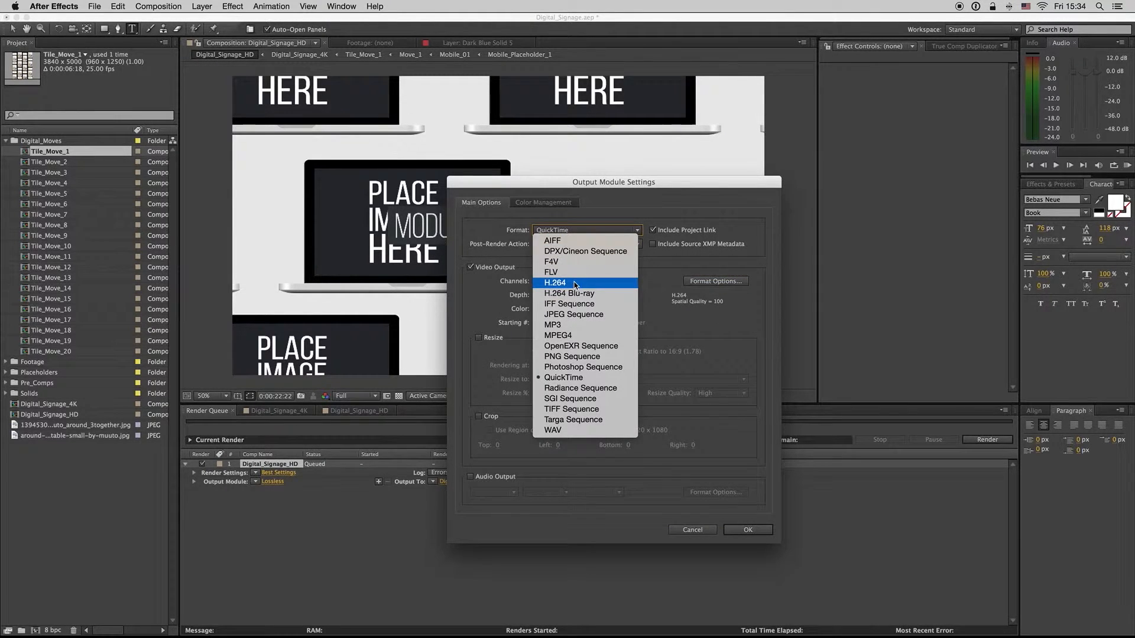
pyautogui.click(555, 283)
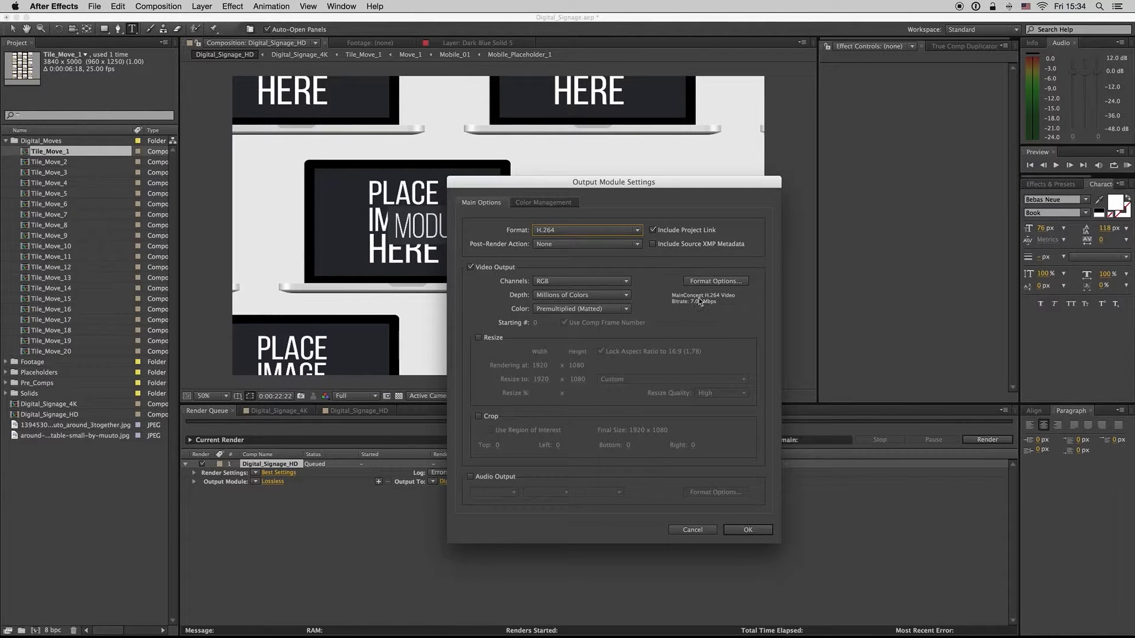
pyautogui.click(715, 281)
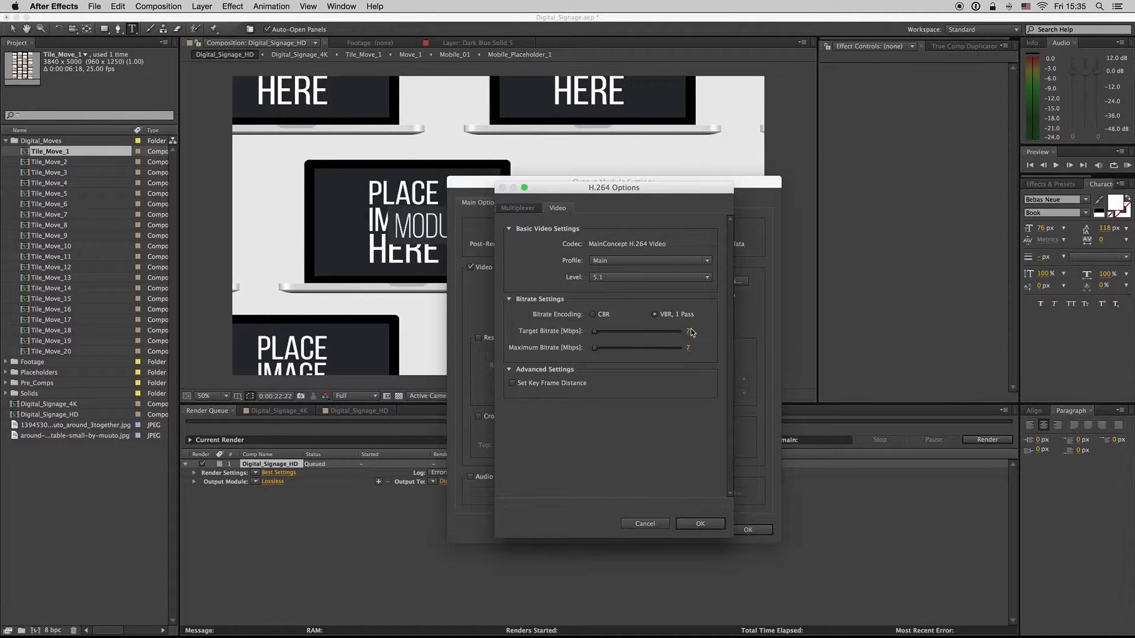
pyautogui.click(700, 524)
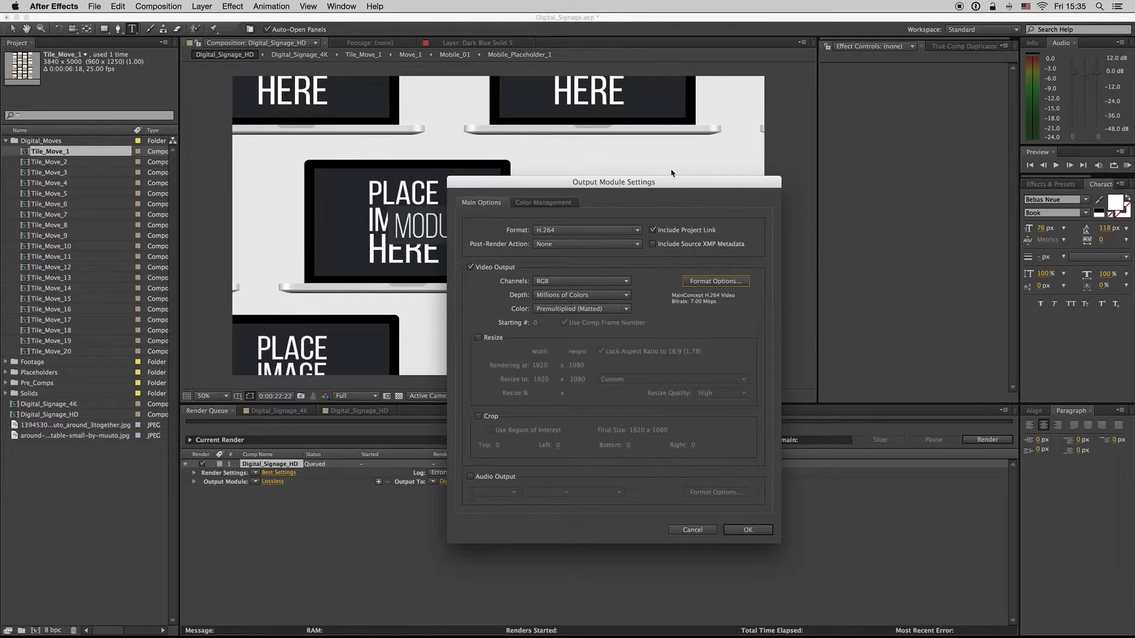
pyautogui.moveTo(613, 181); pyautogui.dragTo(588, 164)
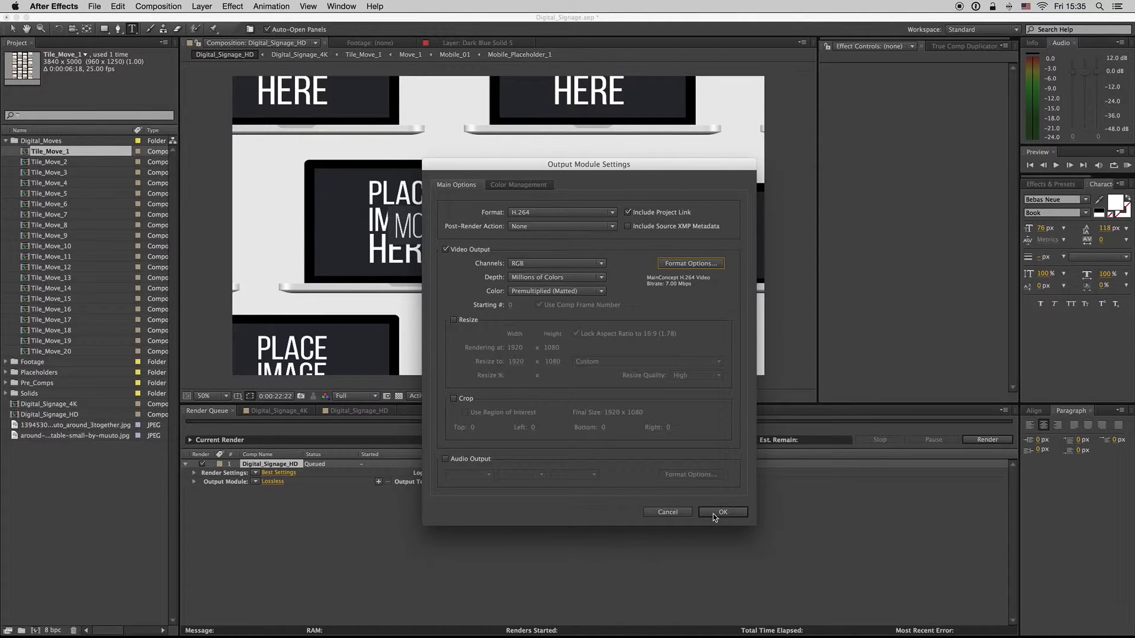
pyautogui.click(723, 512)
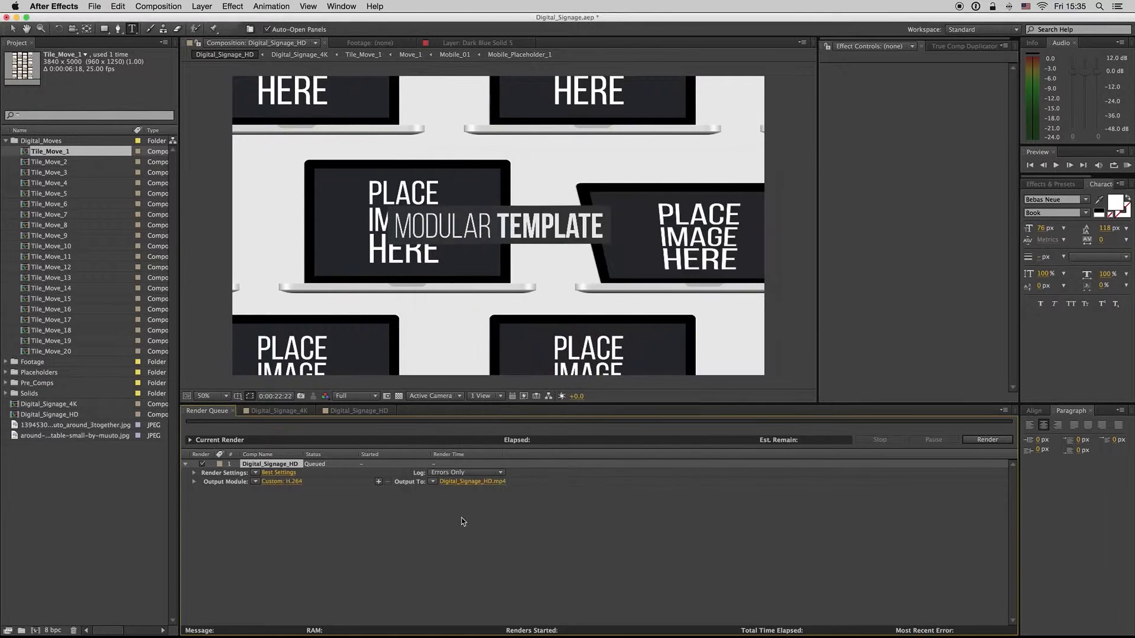
# Step: Switch from the Digital_Signage_HD timeline to Digital_Signage_4K and scroll to its lower layers
pyautogui.click(359, 411)
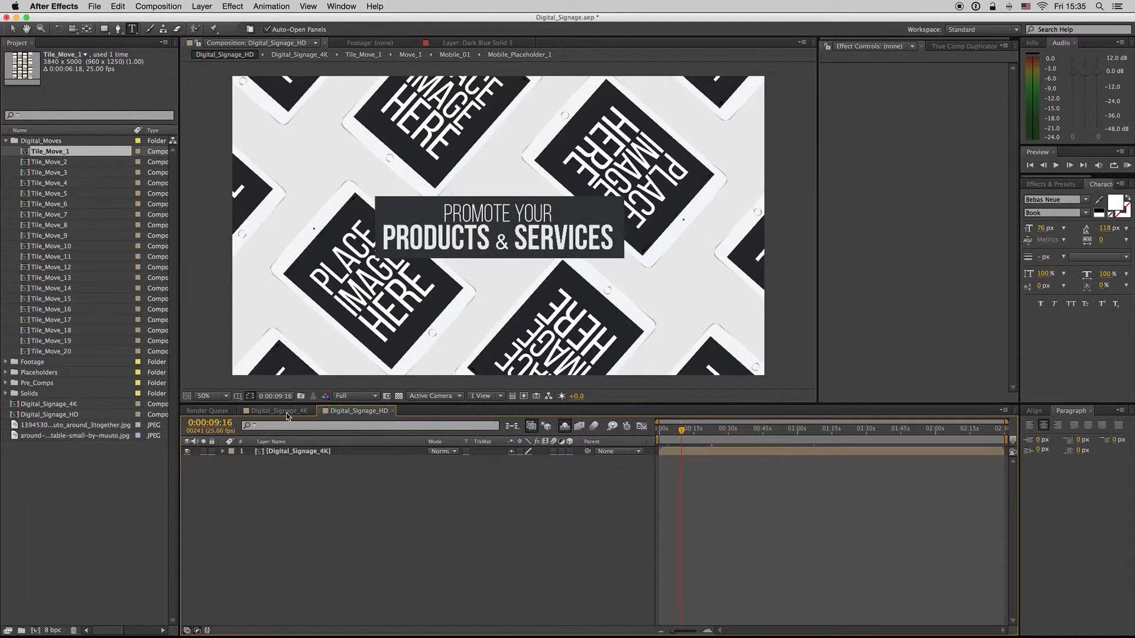
pyautogui.click(277, 411)
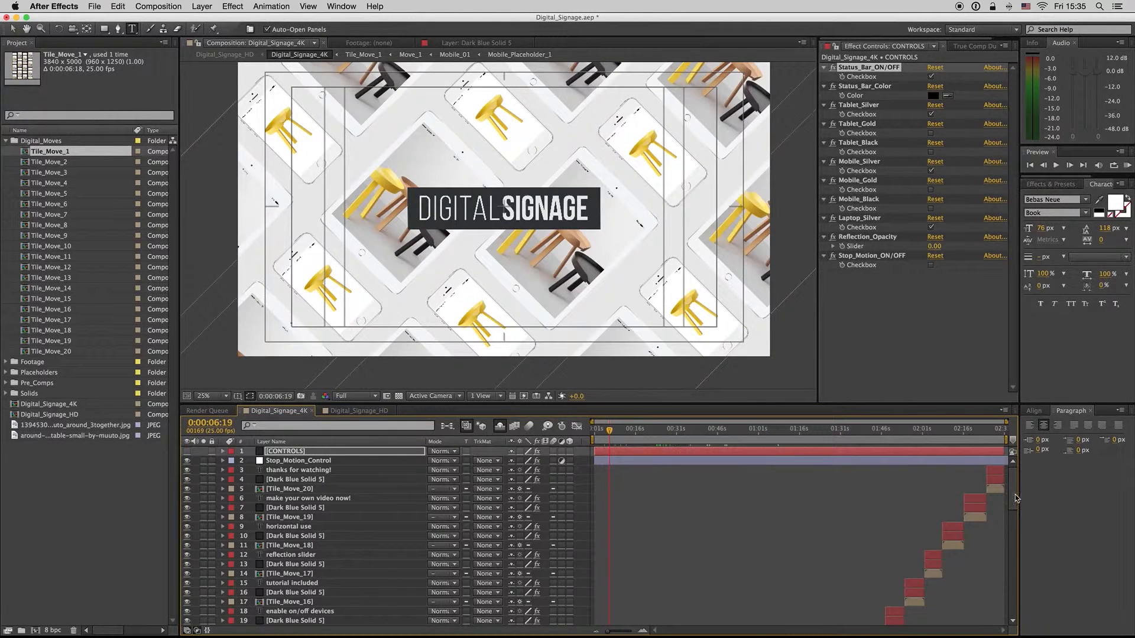
pyautogui.scroll(-3)
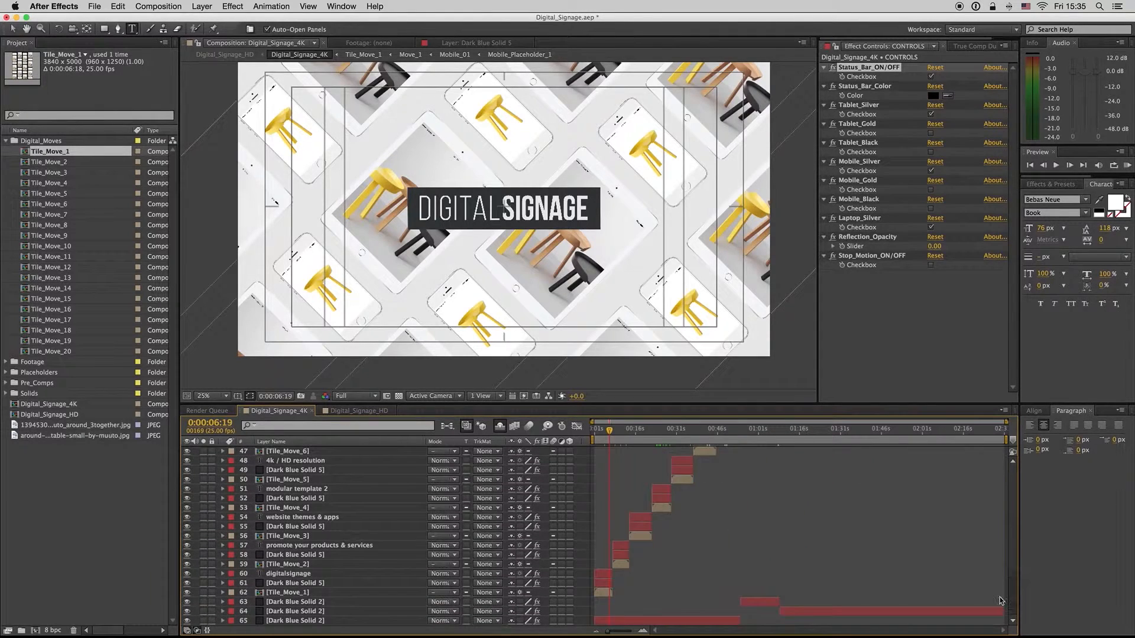